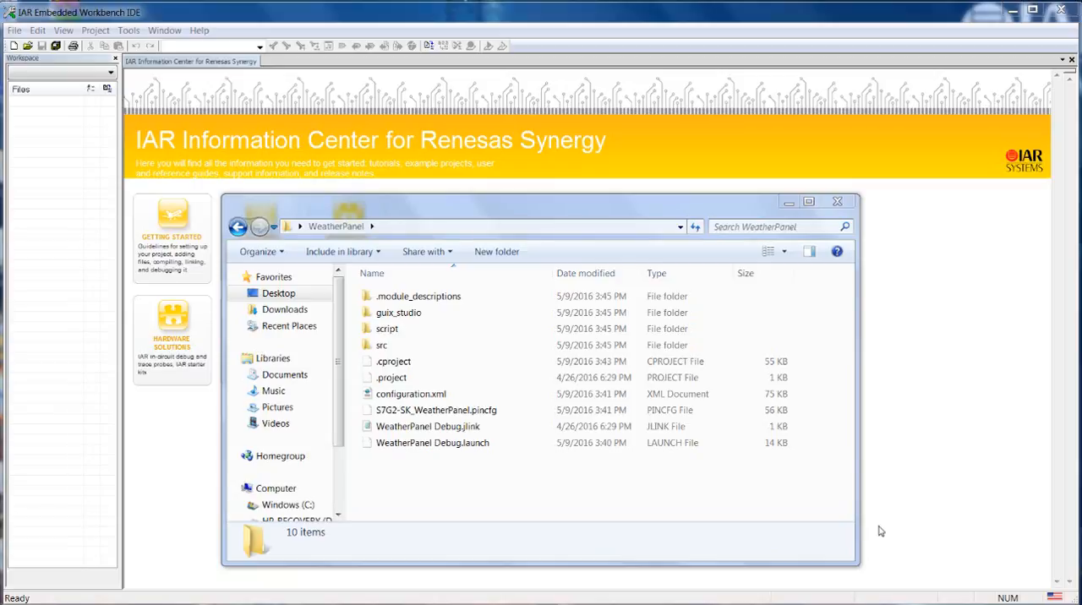
{"action": "mouse_move", "coordinate": [886, 519]}
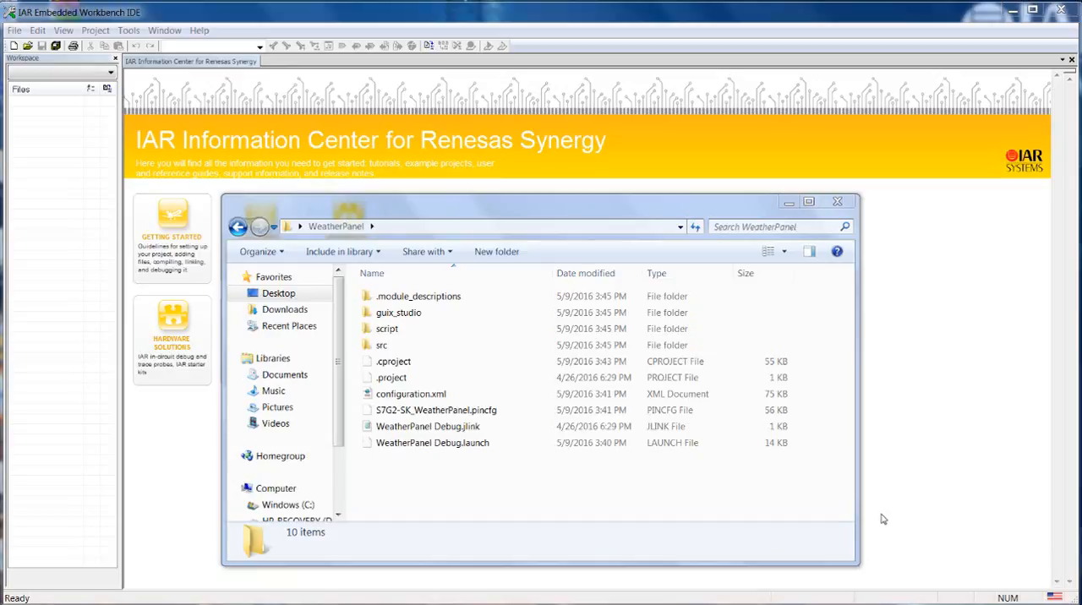
{"action": "mouse_move", "coordinate": [519, 478]}
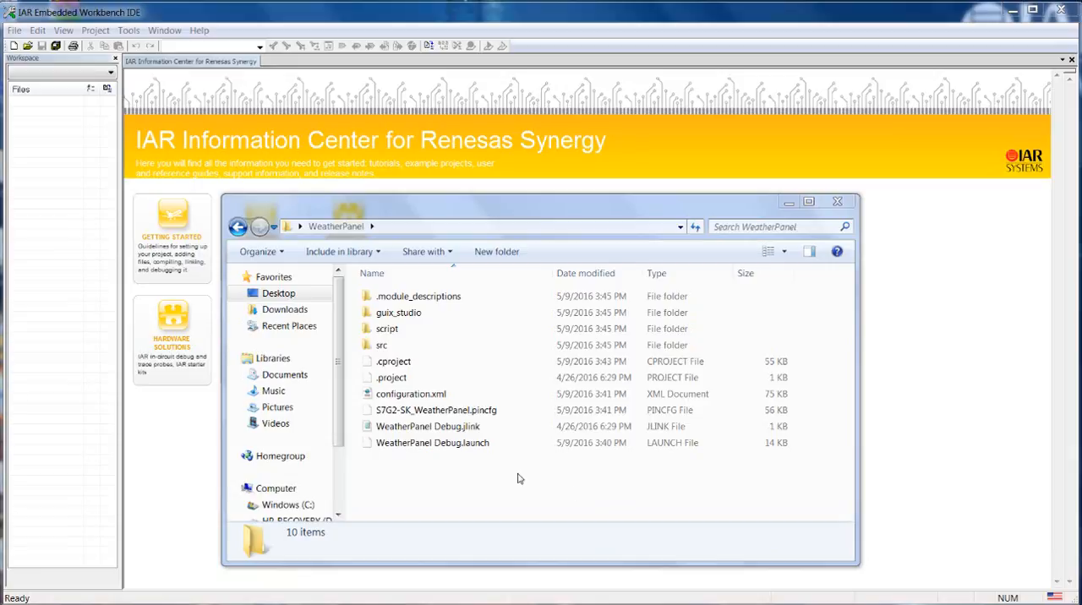
Inspect configuration.xml, the .pincfg file and src/hmi_thread_main.c in WeatherPanel, then close Explorer.
{"action": "left_click", "coordinate": [409, 394]}
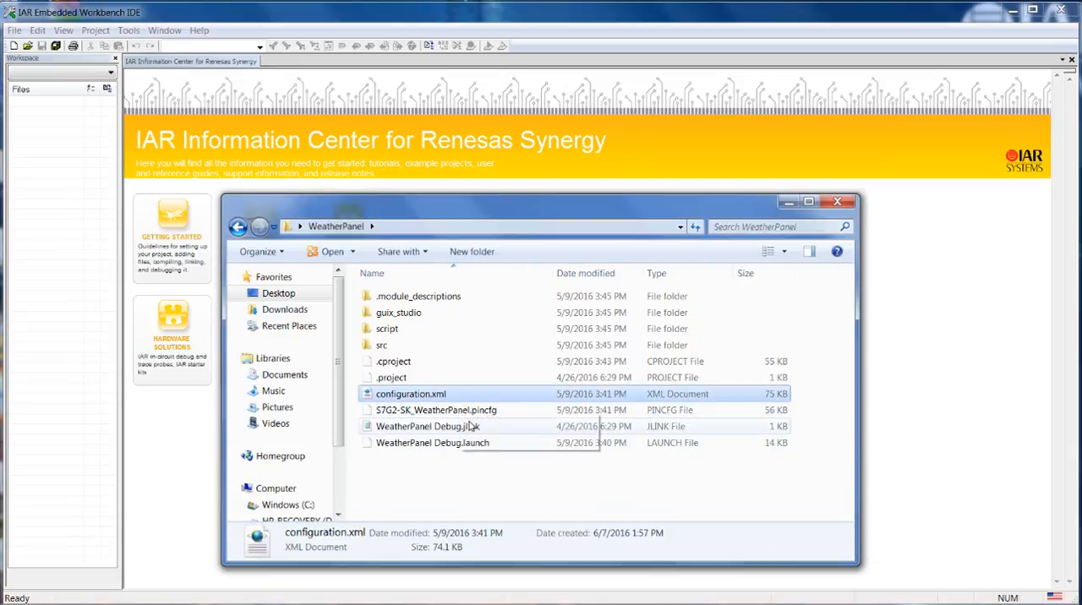
{"action": "left_click", "coordinate": [432, 409]}
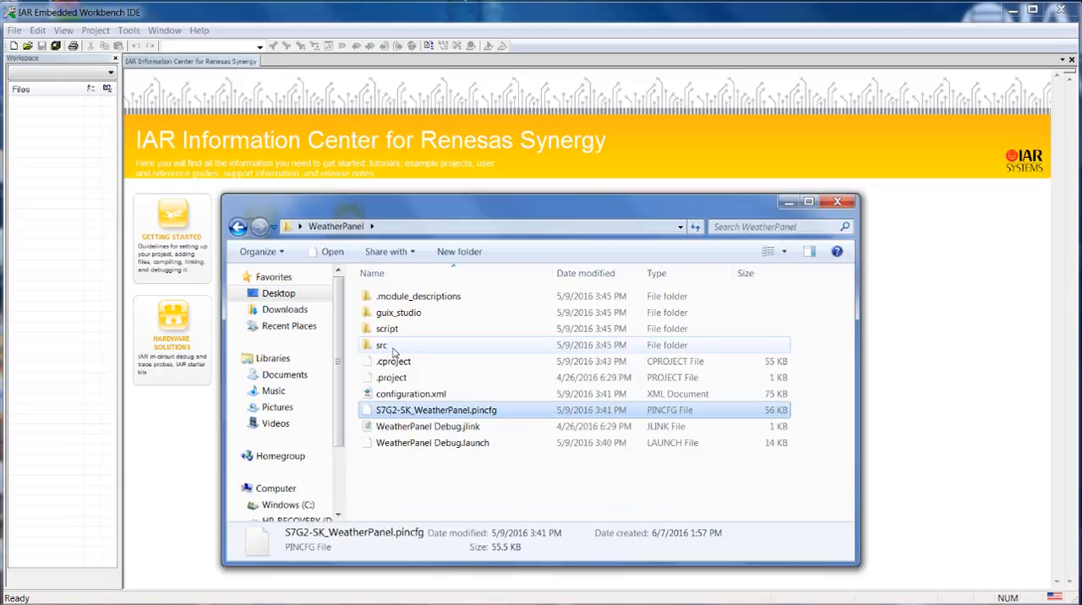
{"action": "mouse_move", "coordinate": [391, 348]}
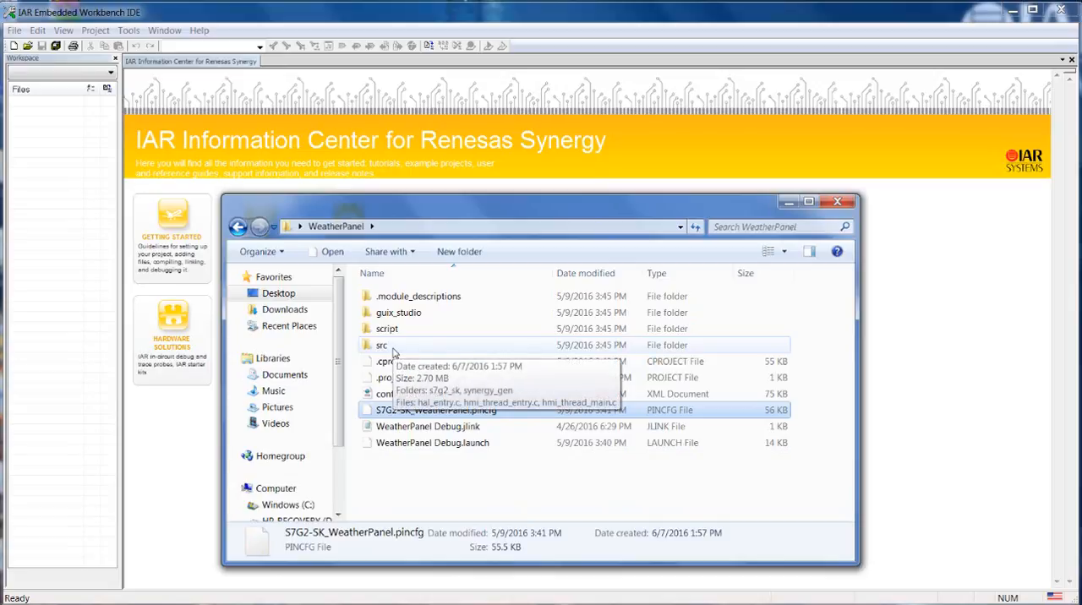
{"action": "double_click", "coordinate": [381, 345]}
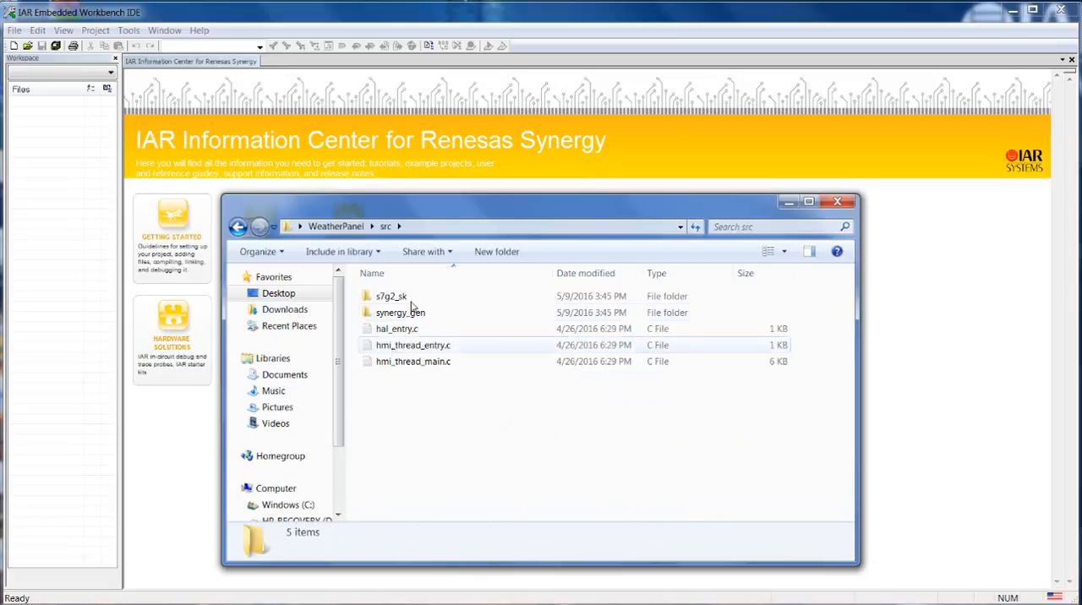
{"action": "left_click", "coordinate": [413, 362]}
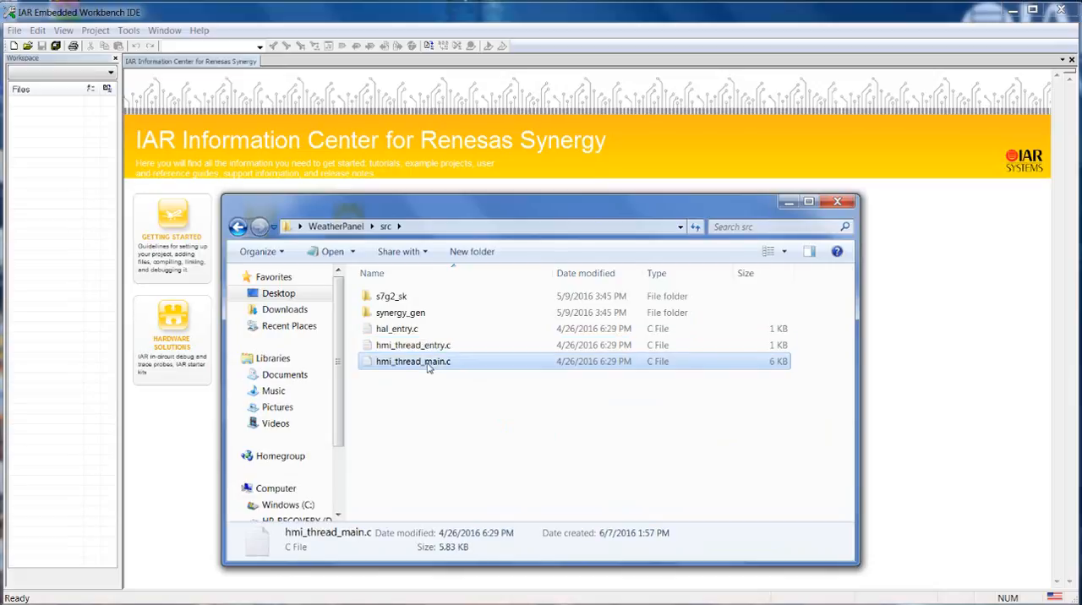
{"action": "left_click", "coordinate": [395, 330]}
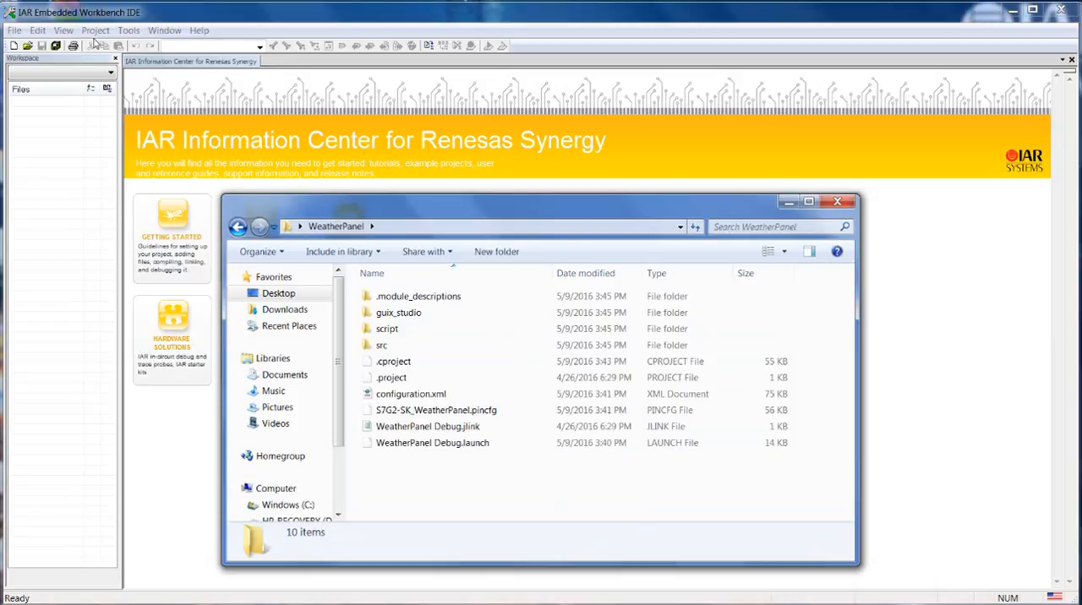
{"action": "left_click", "coordinate": [84, 30]}
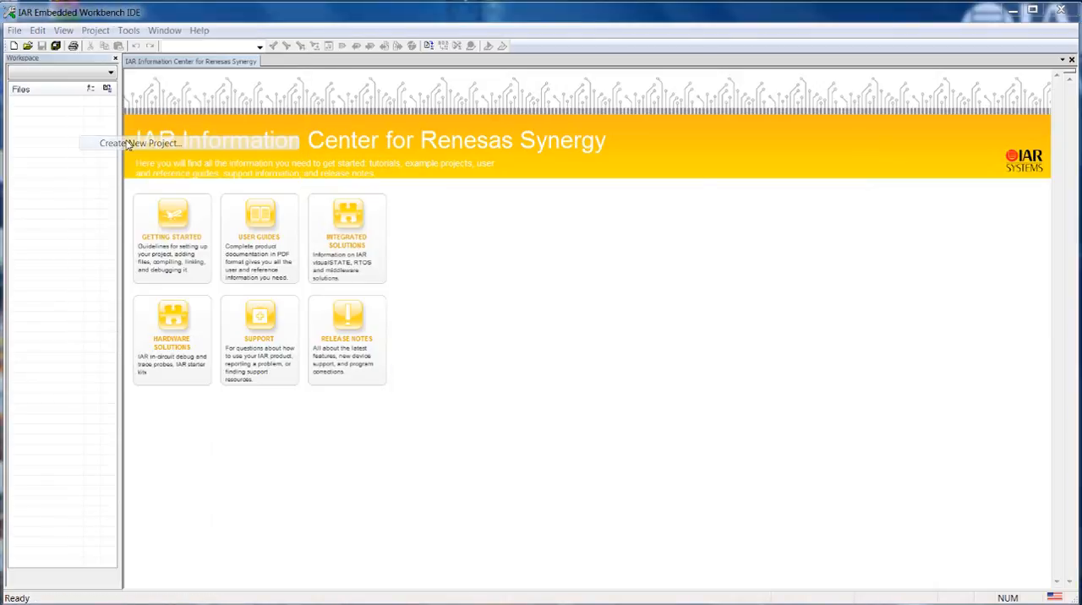
Create a new Renesas Synergy project and save its workspace as panel in the WeatherPanel folder.
{"action": "left_click", "coordinate": [132, 142]}
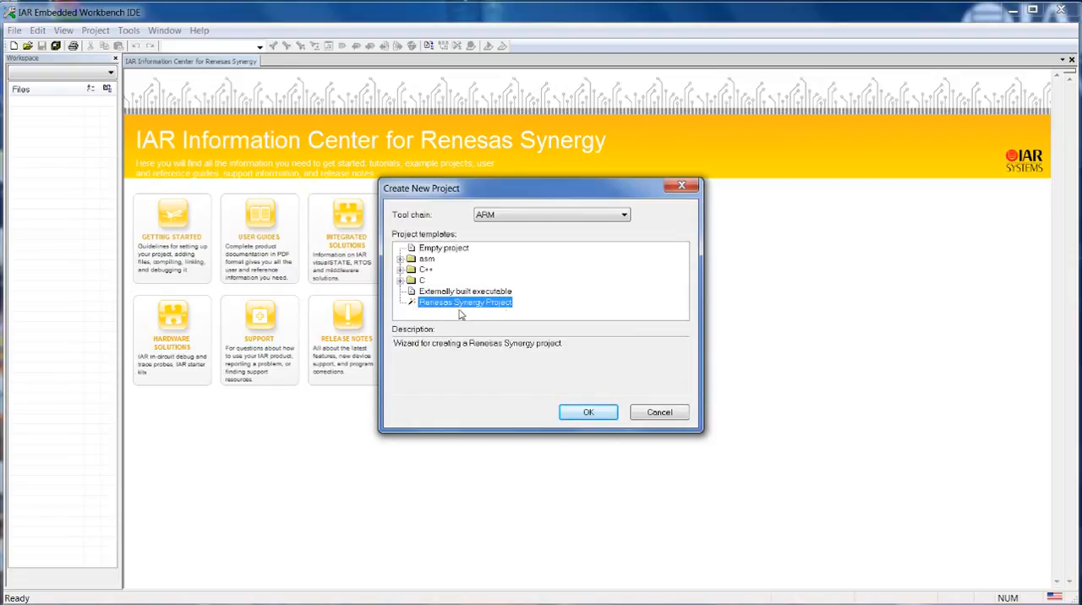
{"action": "left_click", "coordinate": [588, 412]}
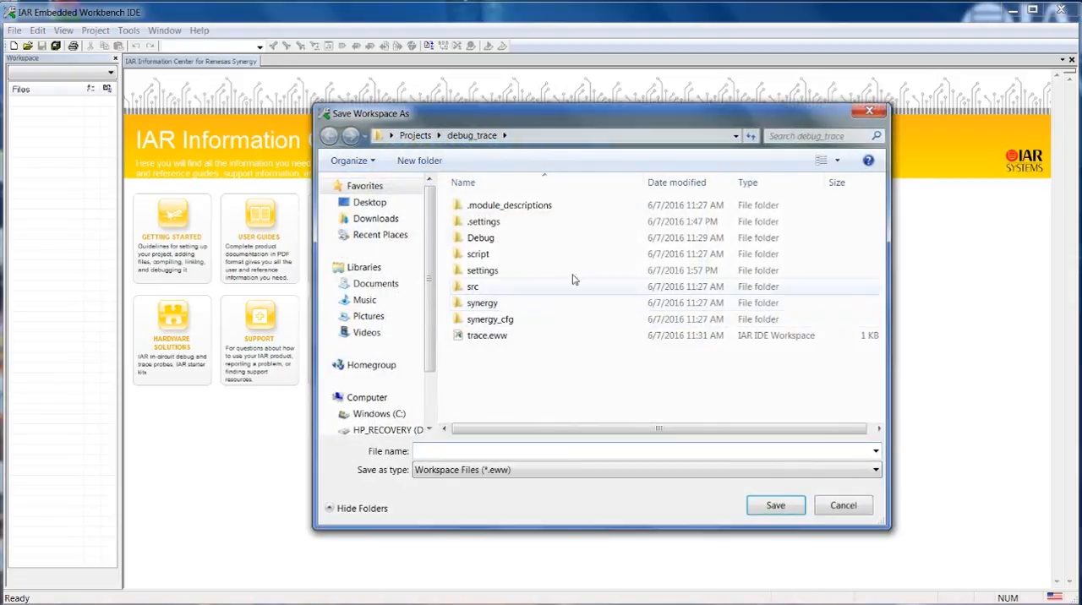
{"action": "left_click", "coordinate": [557, 135]}
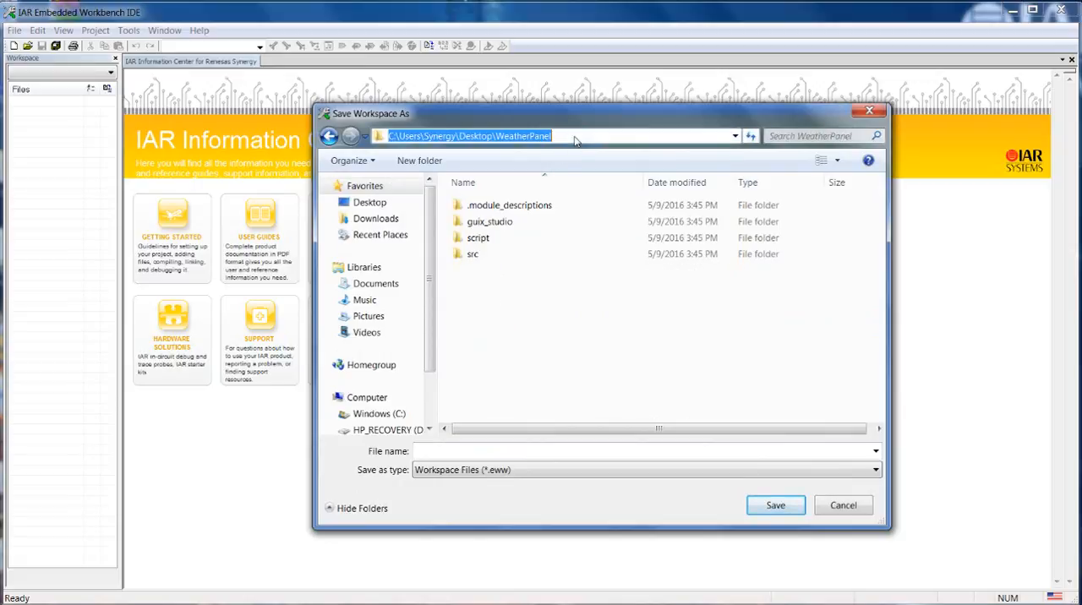
{"action": "left_click", "coordinate": [561, 135]}
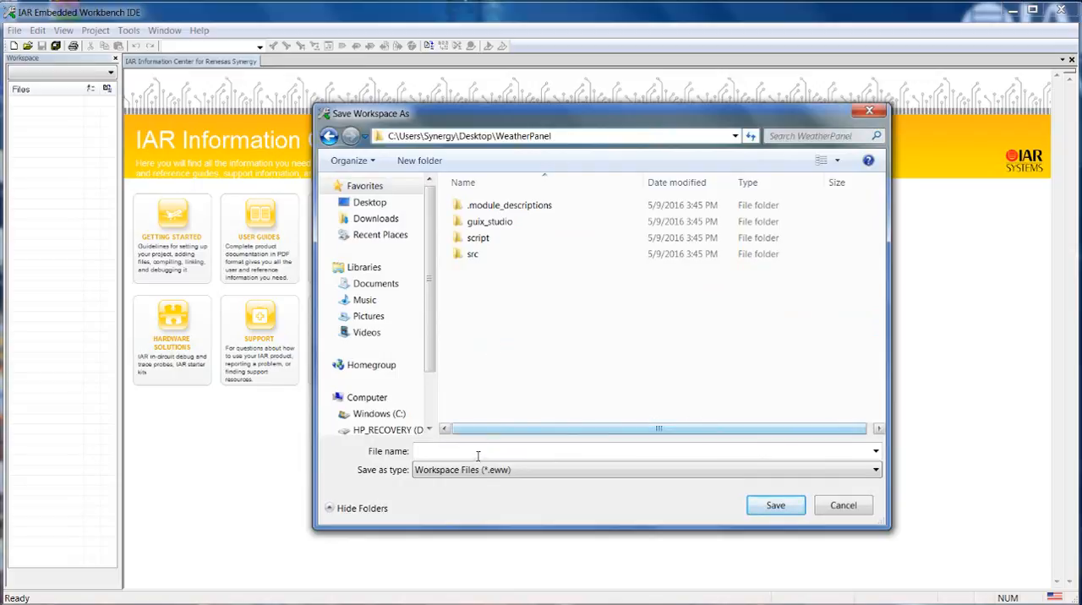
{"action": "type", "text": "panel"}
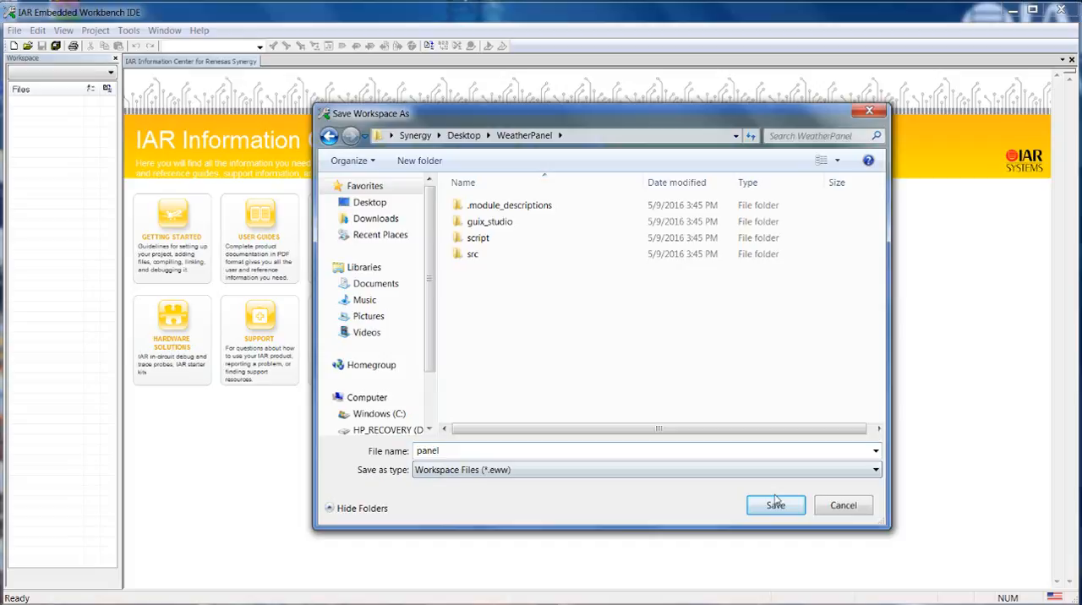
{"action": "left_click", "coordinate": [774, 504]}
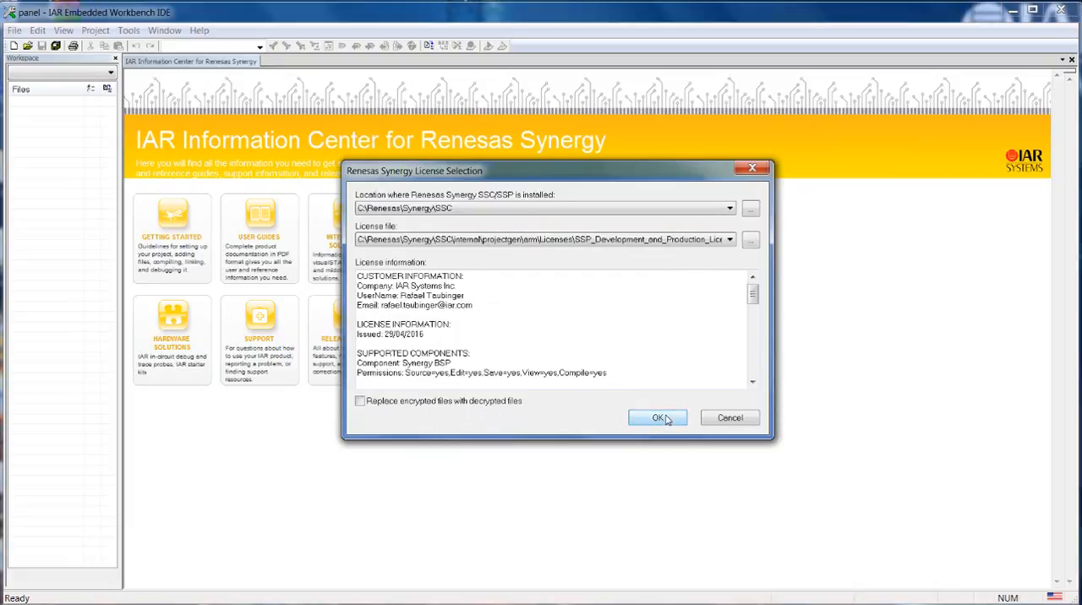
Accept the Synergy license selection and save the project file as panel in WeatherPanel.
{"action": "left_click", "coordinate": [658, 418]}
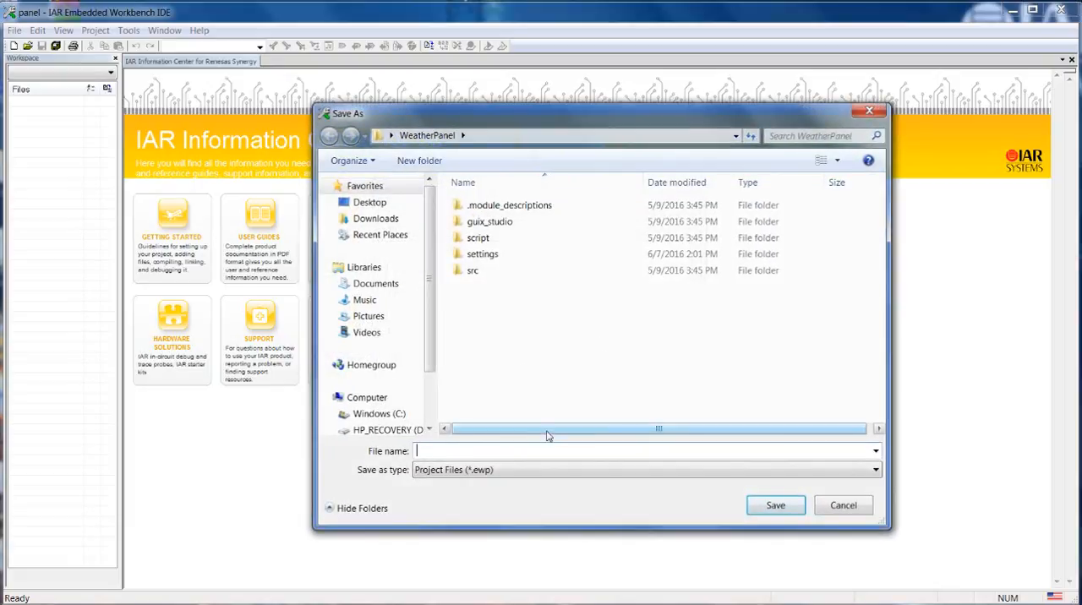
{"action": "type", "text": "panel"}
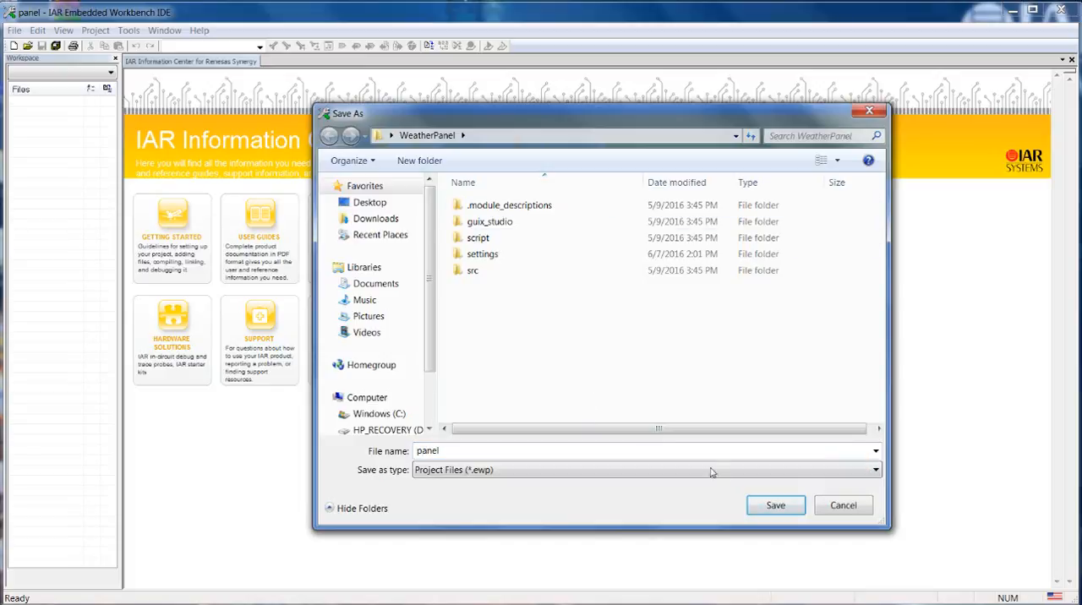
{"action": "left_click", "coordinate": [774, 505]}
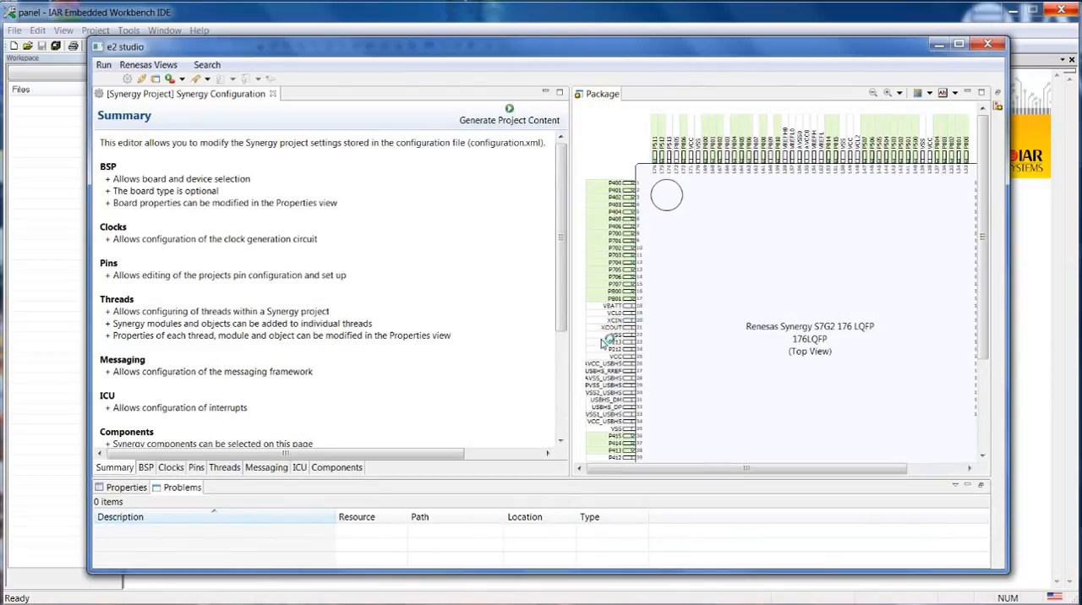
{"action": "mouse_move", "coordinate": [497, 460]}
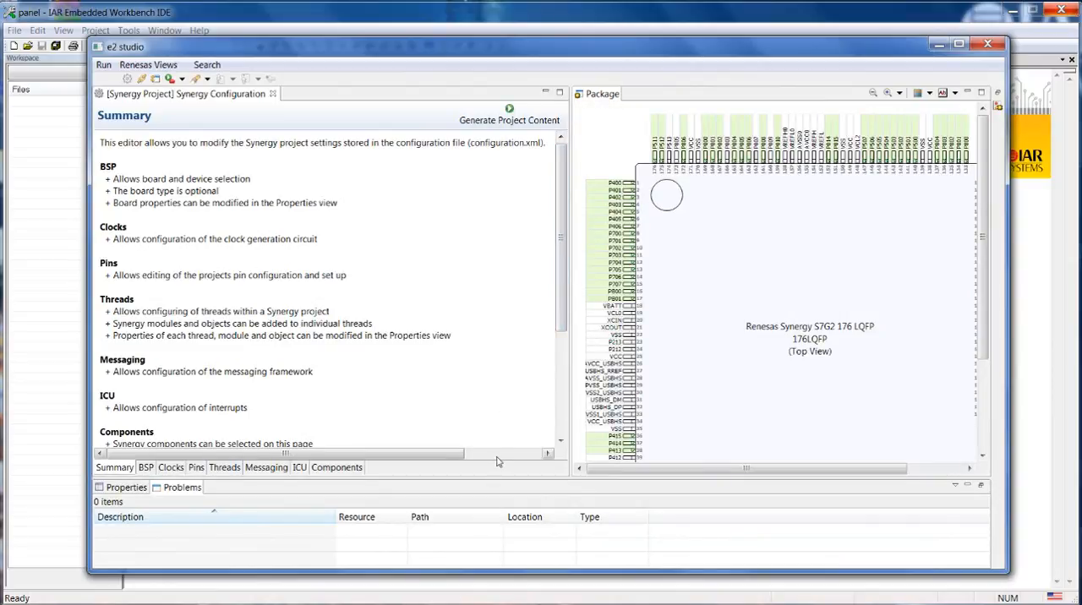
Review the BSP, Clocks, Pins and Threads pages of the Synergy configuration.
{"action": "left_click", "coordinate": [145, 467]}
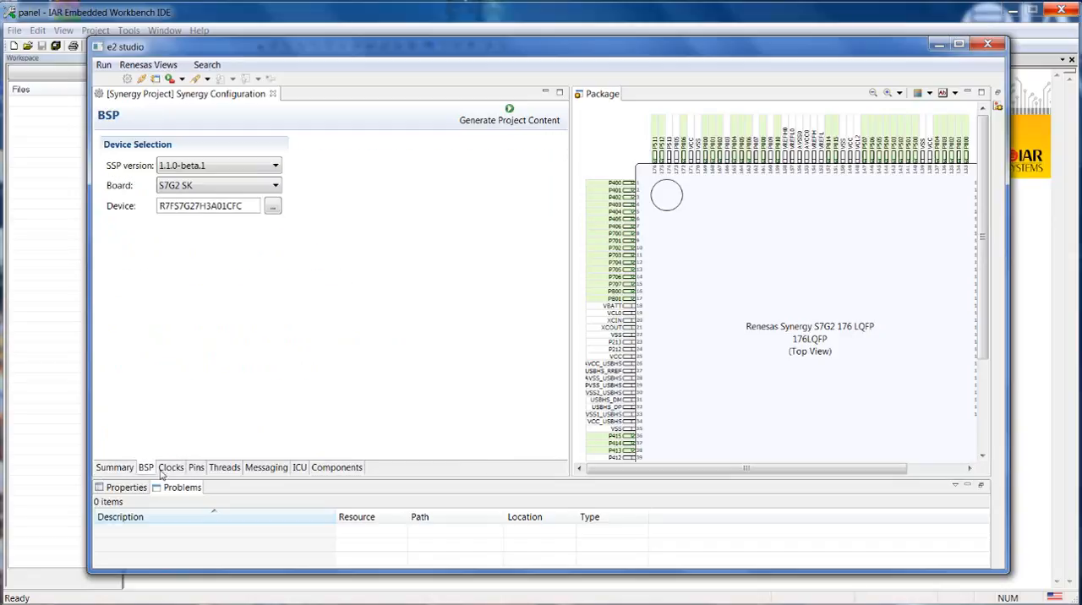
{"action": "left_click", "coordinate": [170, 467]}
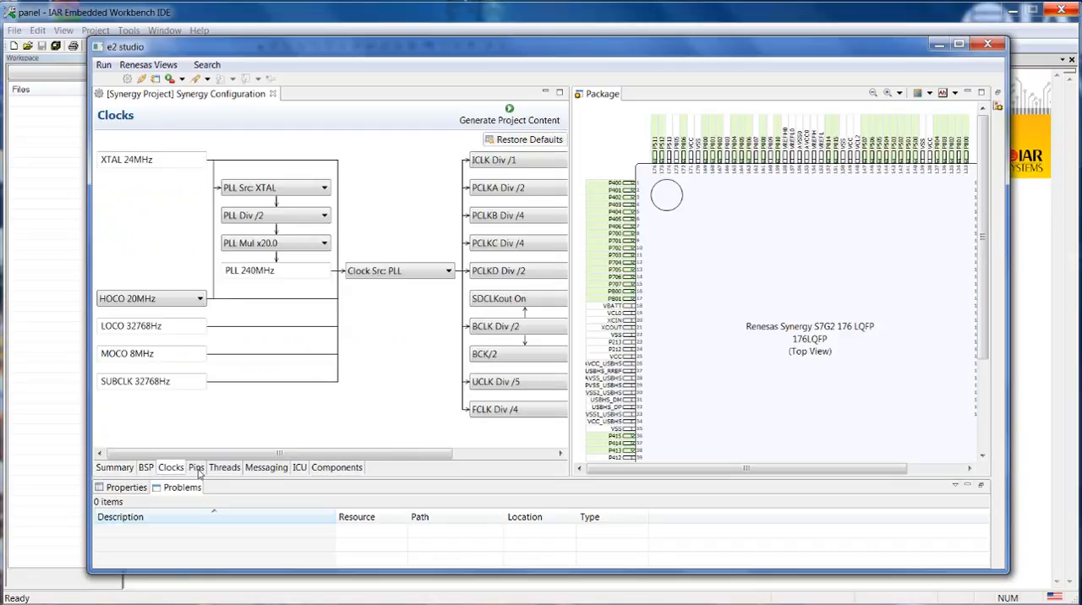
{"action": "left_click", "coordinate": [196, 466]}
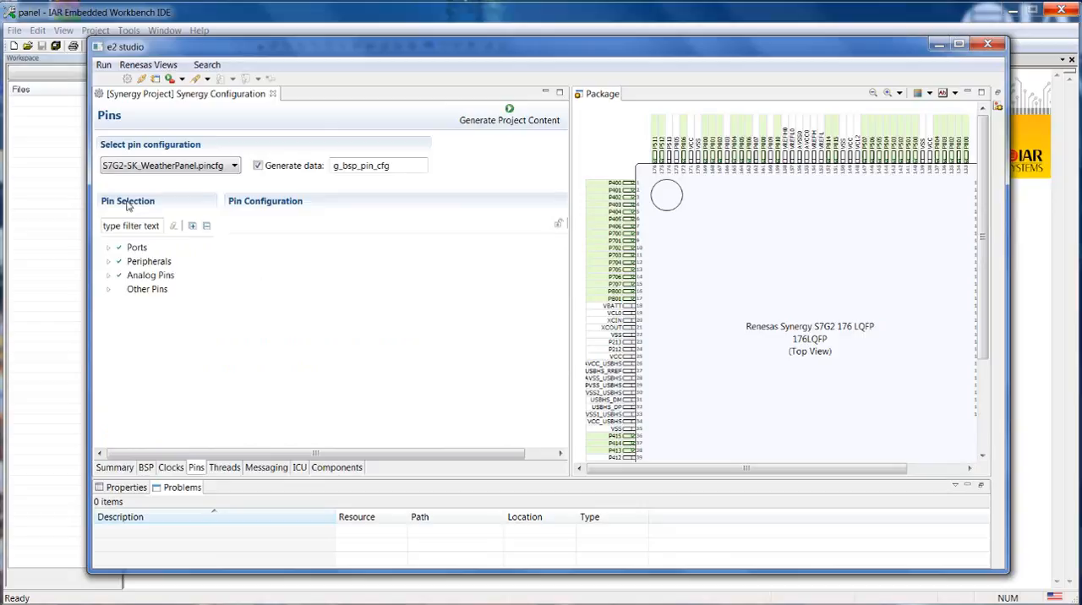
{"action": "left_click", "coordinate": [223, 467]}
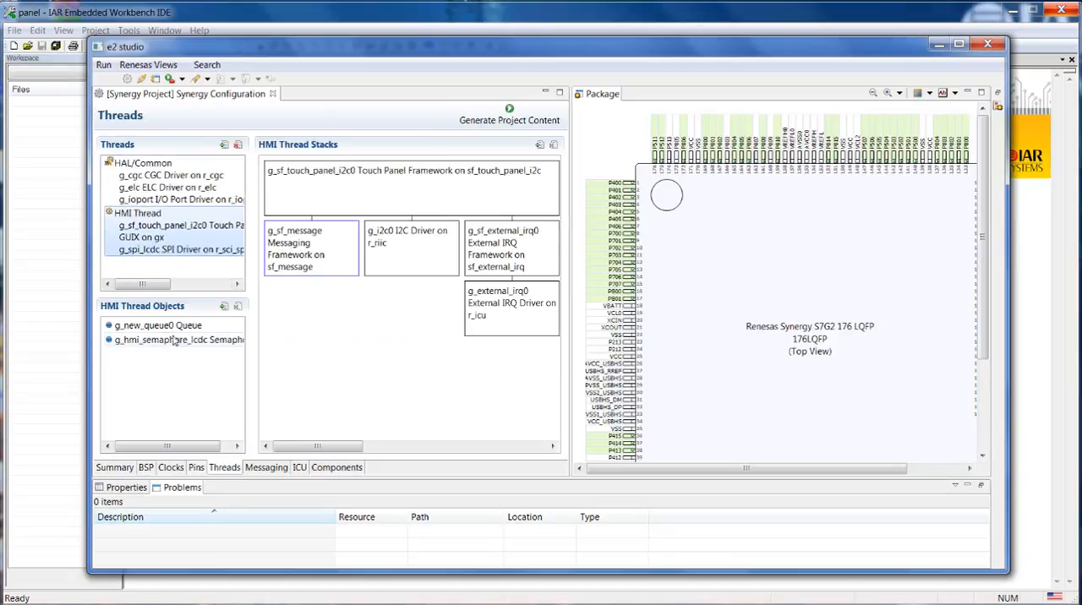
Check which threads subscribe to Touch events in Messaging, then move to Components.
{"action": "left_click", "coordinate": [265, 467]}
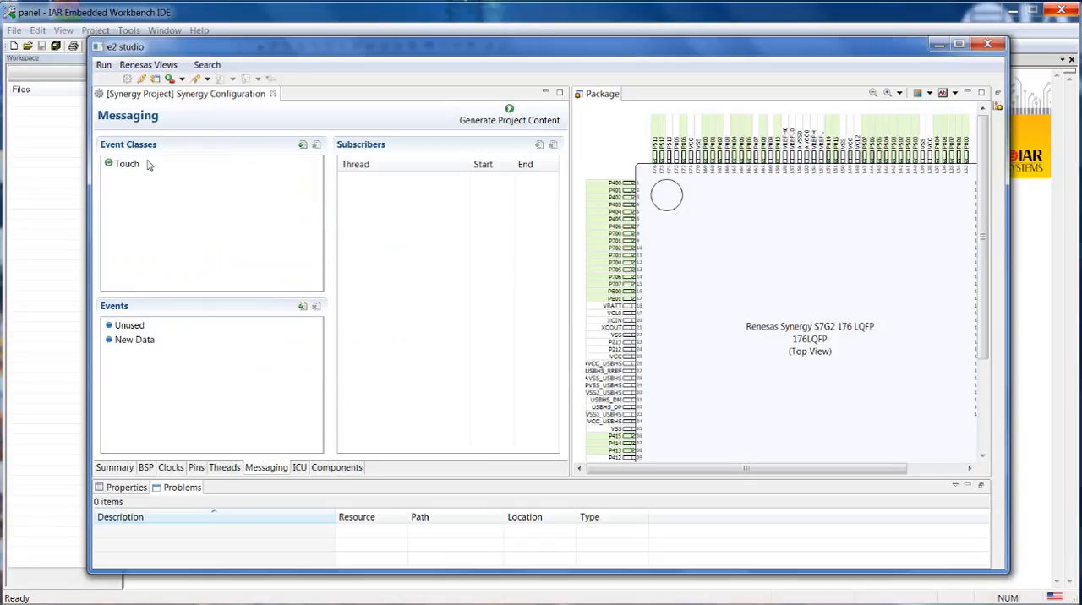
{"action": "left_click", "coordinate": [127, 162]}
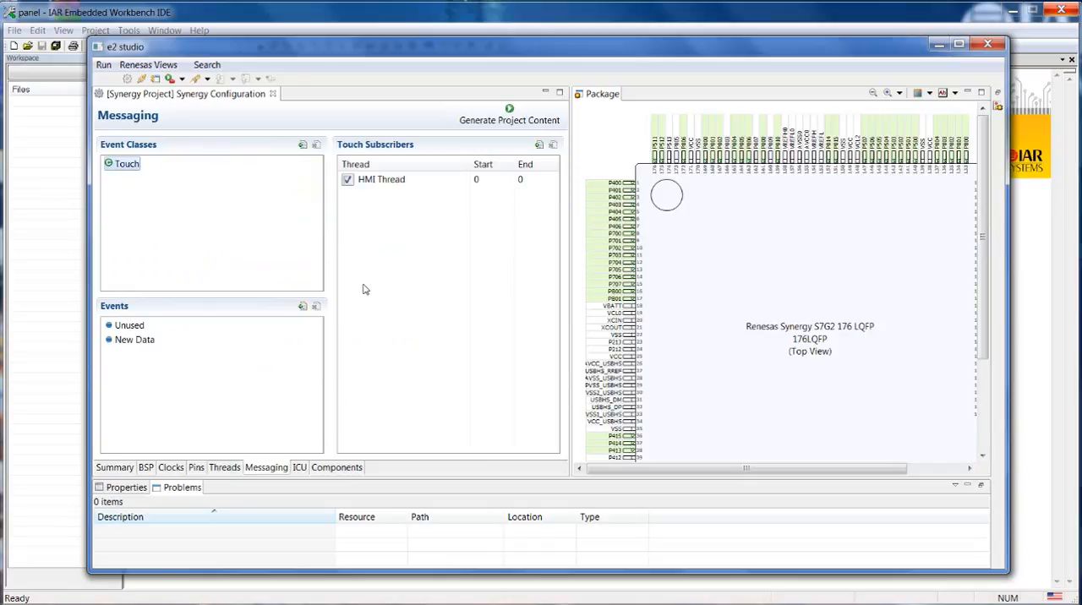
{"action": "mouse_move", "coordinate": [429, 332]}
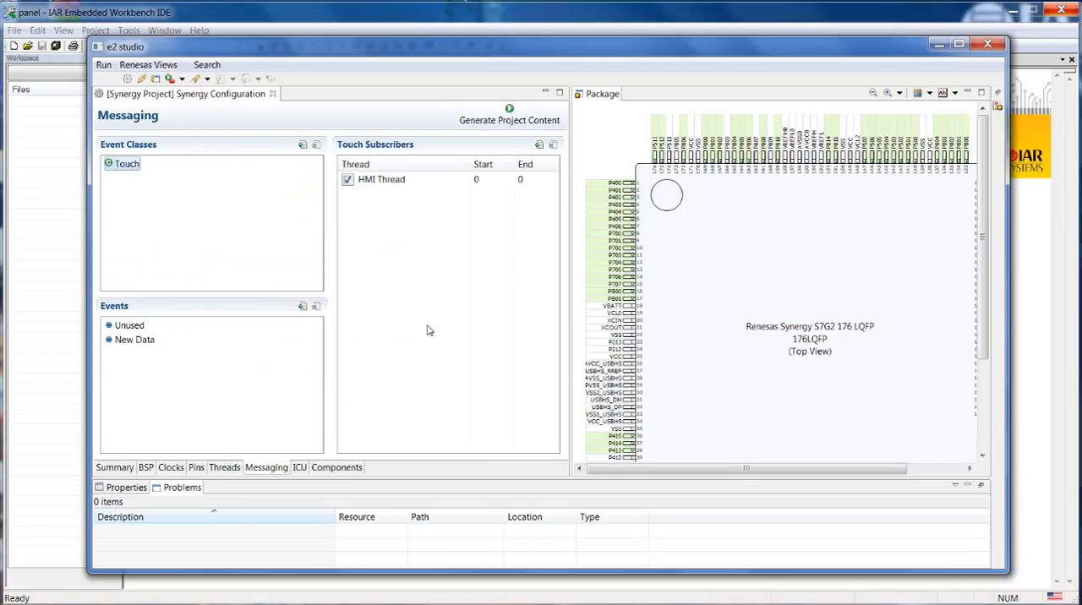
{"action": "left_click", "coordinate": [336, 467]}
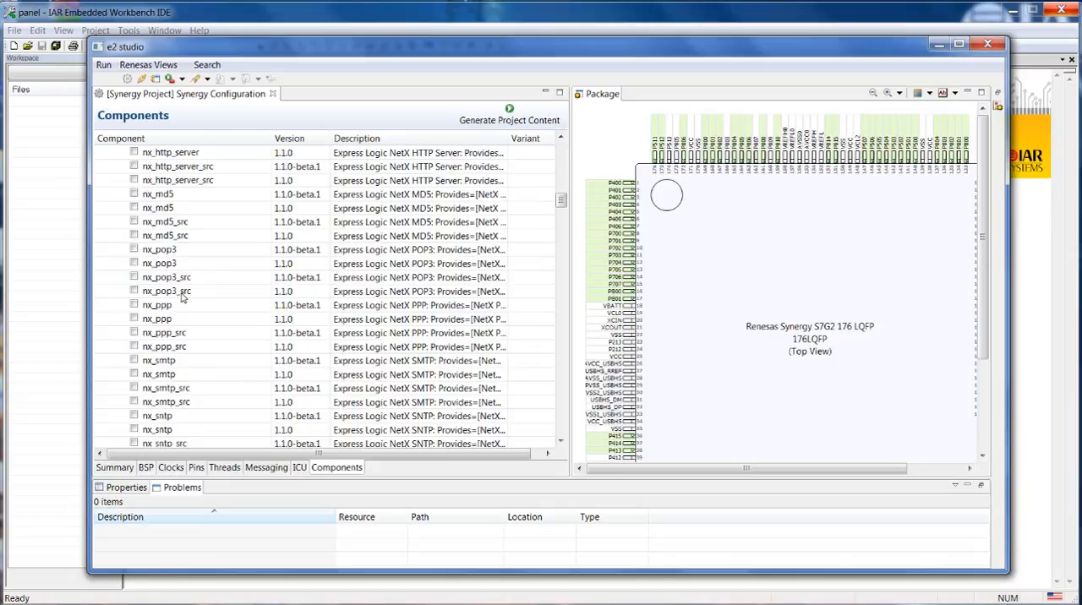
Scroll through the Components list, close the Synergy configurator and bring up the WeatherPanel folder.
{"action": "scroll", "scroll_direction": "down", "scroll_amount": 3}
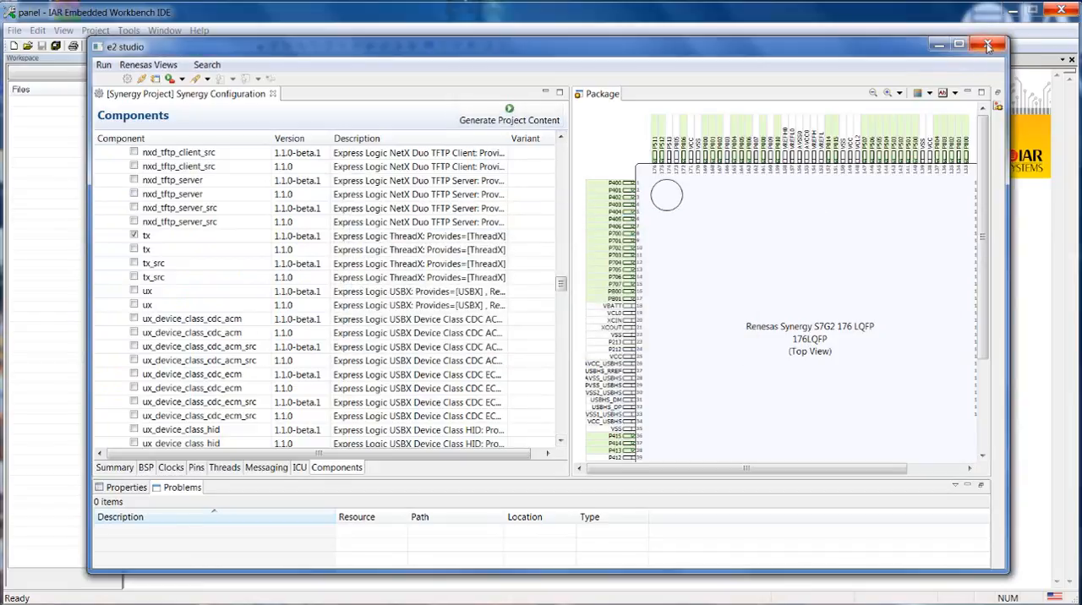
{"action": "left_click", "coordinate": [987, 46]}
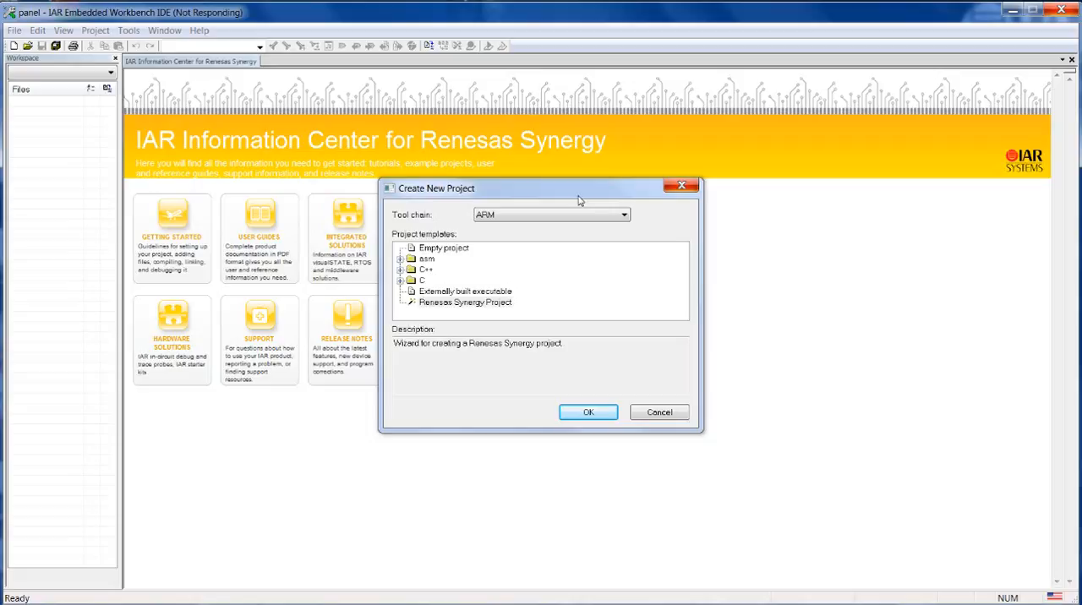
{"action": "left_click", "coordinate": [588, 413]}
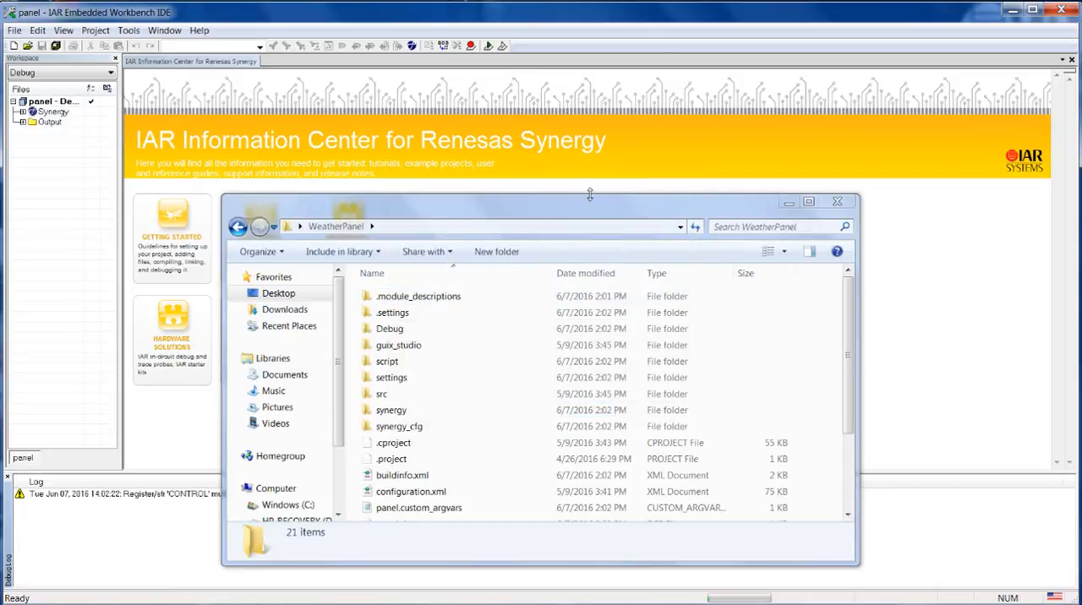
{"action": "mouse_move", "coordinate": [166, 115]}
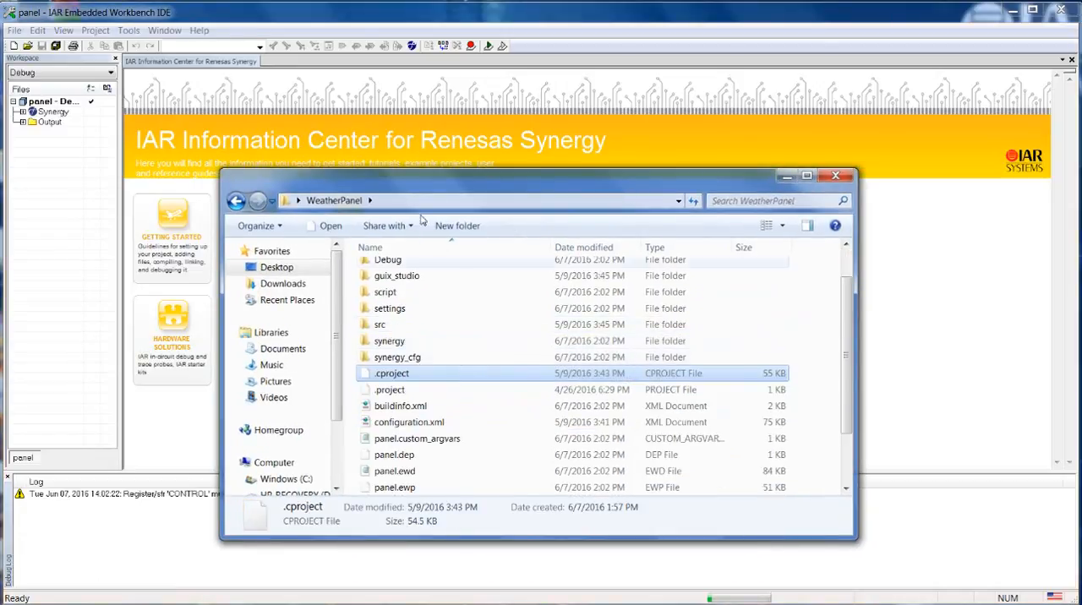
{"action": "scroll", "scroll_direction": "down", "scroll_amount": 3}
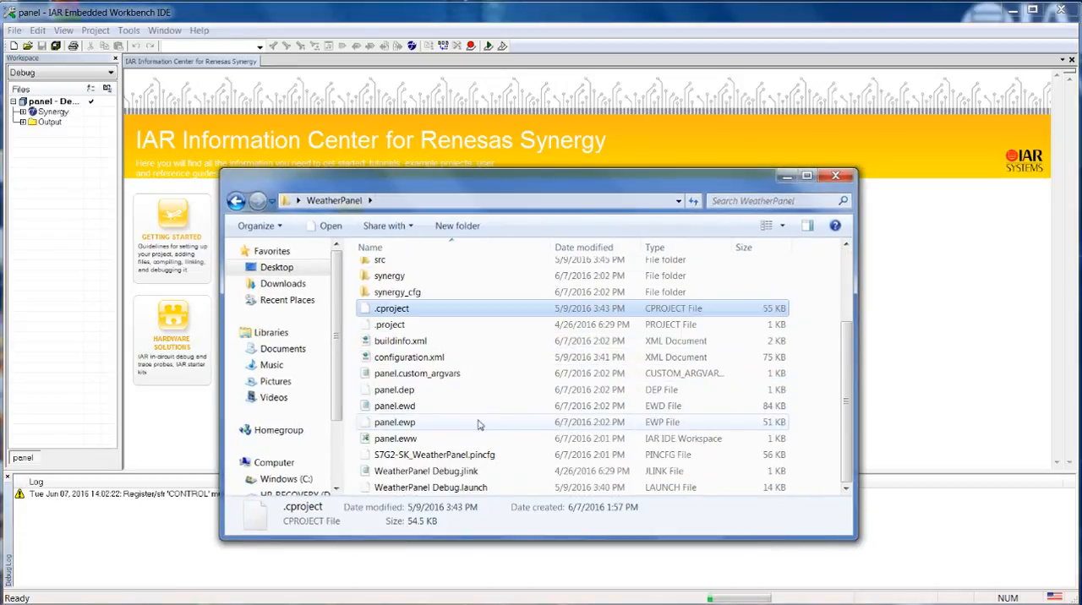
{"action": "left_click", "coordinate": [392, 423]}
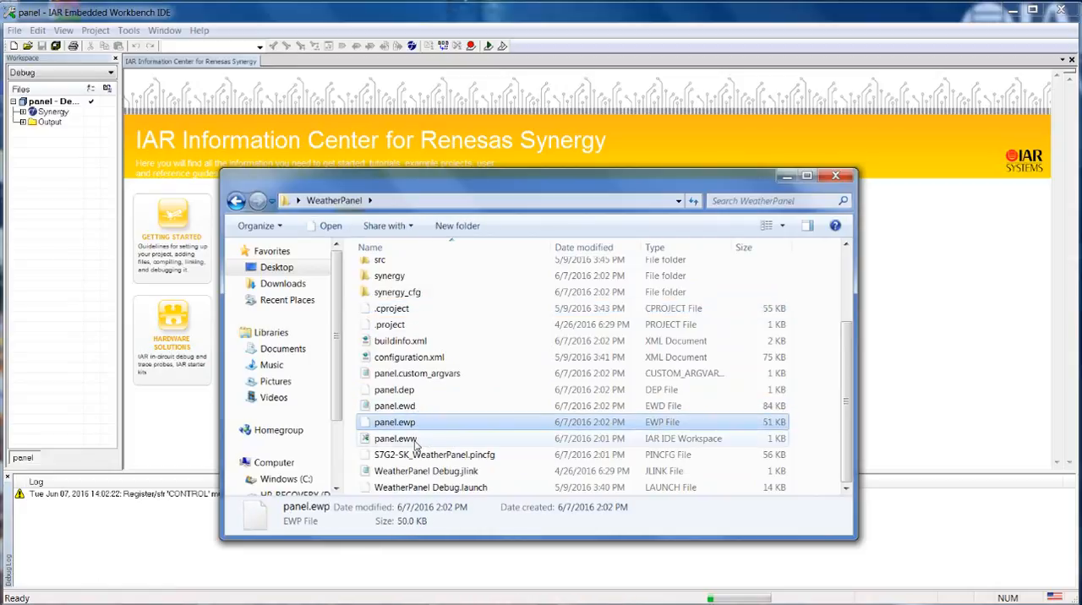
{"action": "left_click", "coordinate": [394, 440]}
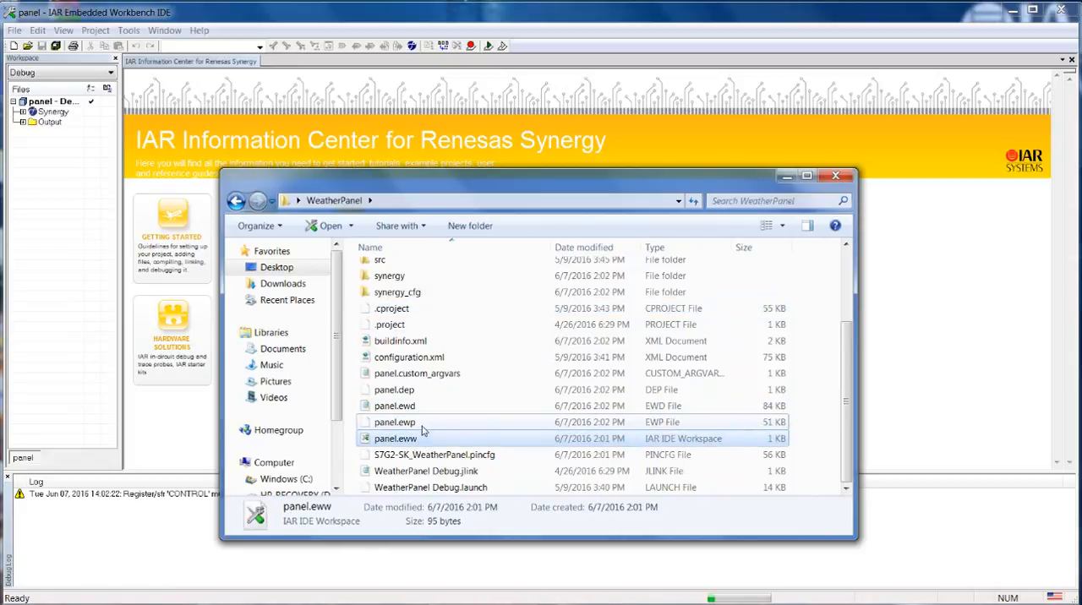
{"action": "left_click", "coordinate": [394, 406]}
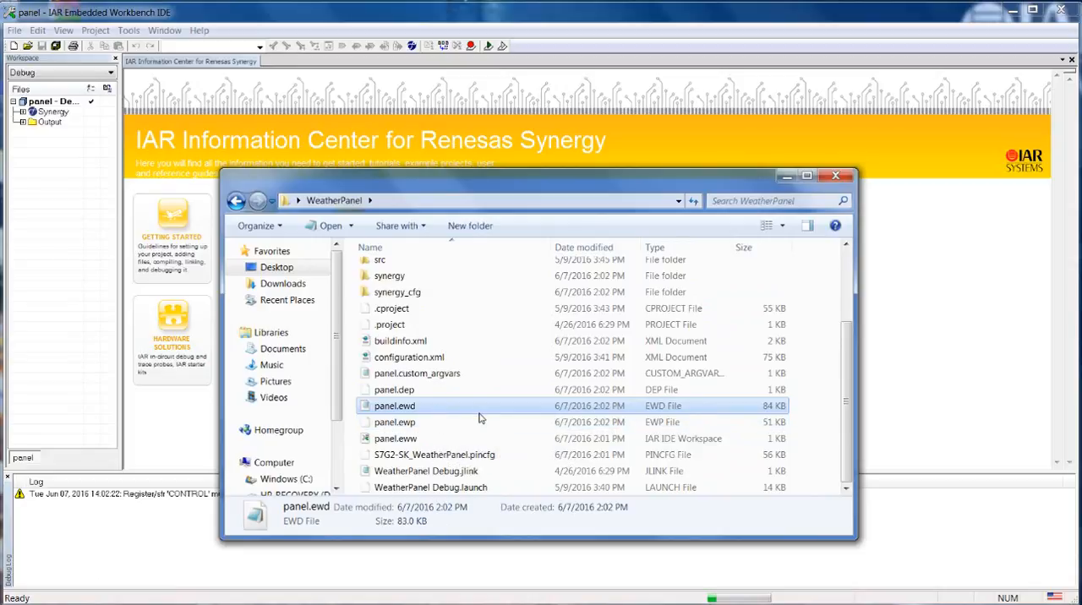
{"action": "mouse_move", "coordinate": [409, 359]}
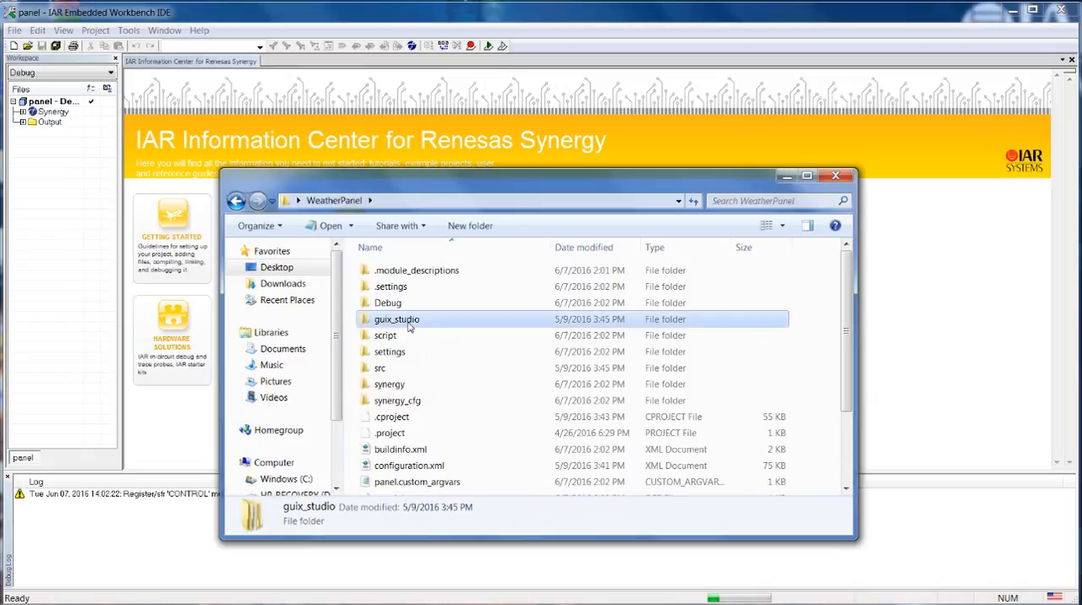
Open the guix_studio folder to reach s7g2_sk containing weather.gxp.
{"action": "double_click", "coordinate": [394, 318]}
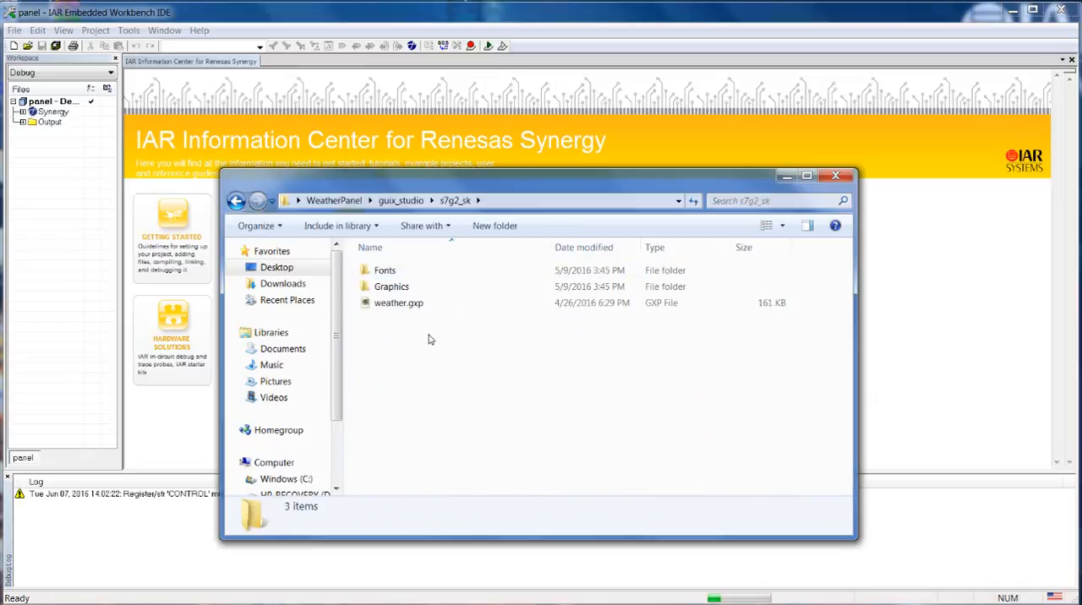
{"action": "mouse_move", "coordinate": [448, 331]}
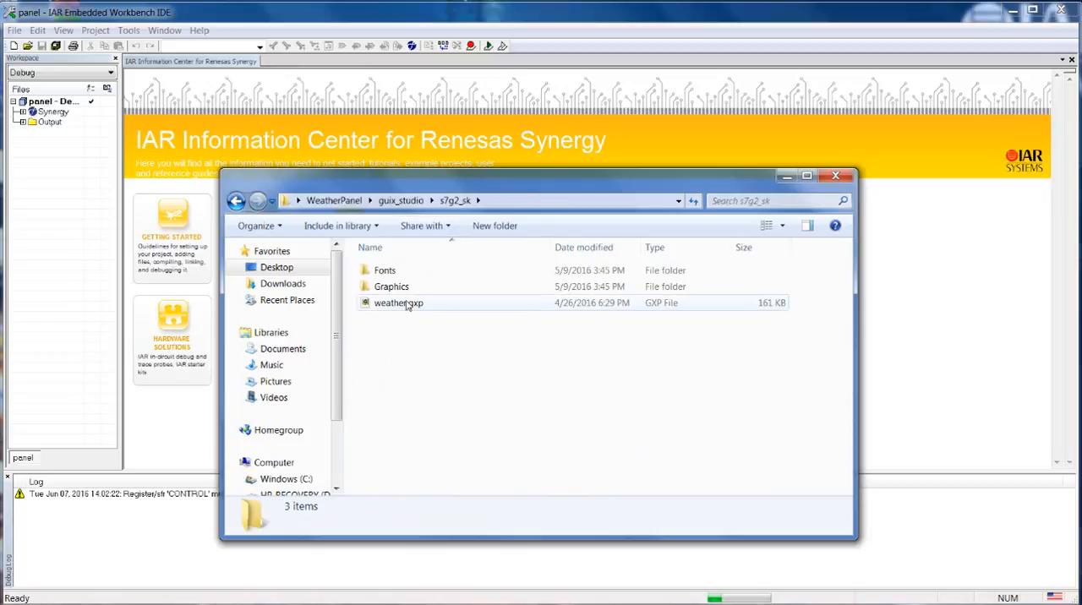
{"action": "mouse_move", "coordinate": [399, 303]}
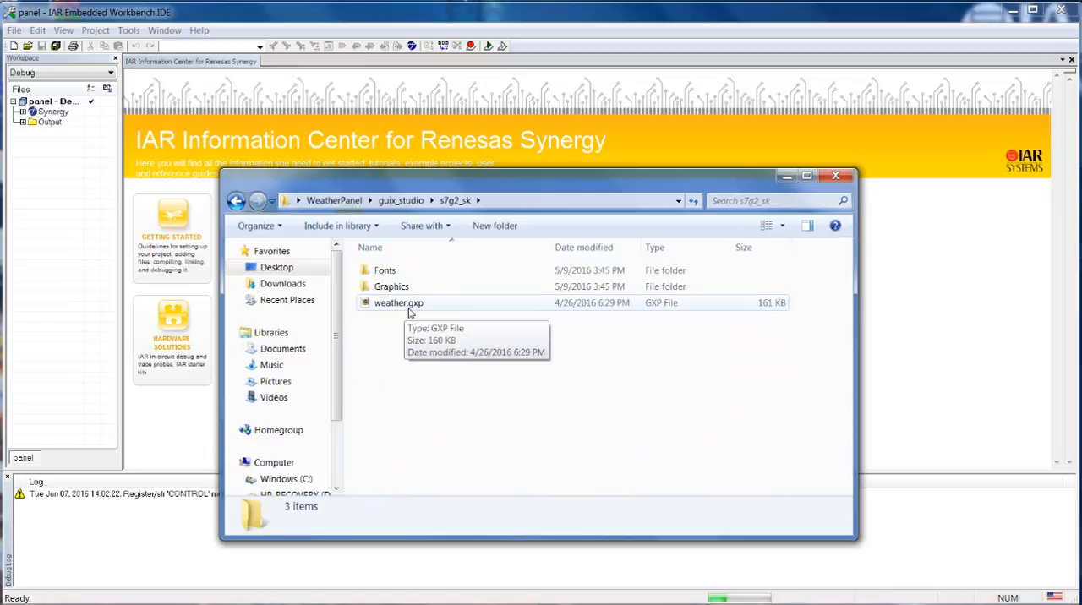
{"action": "mouse_move", "coordinate": [136, 139]}
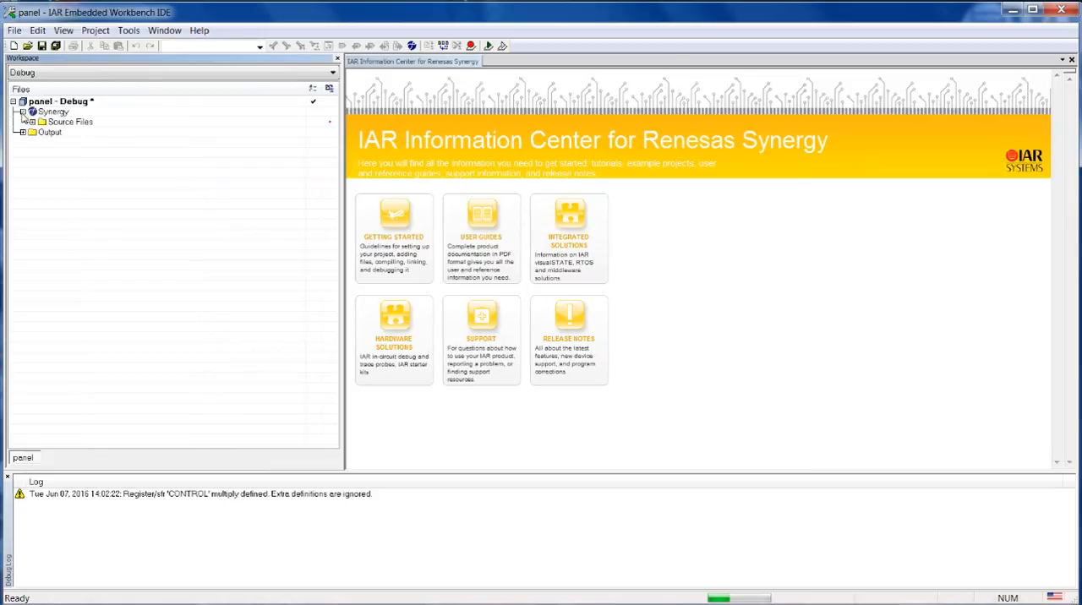
Add weather.gxp from s7g2_sk to the src group, showing All Files in the picker.
{"action": "left_click", "coordinate": [30, 122]}
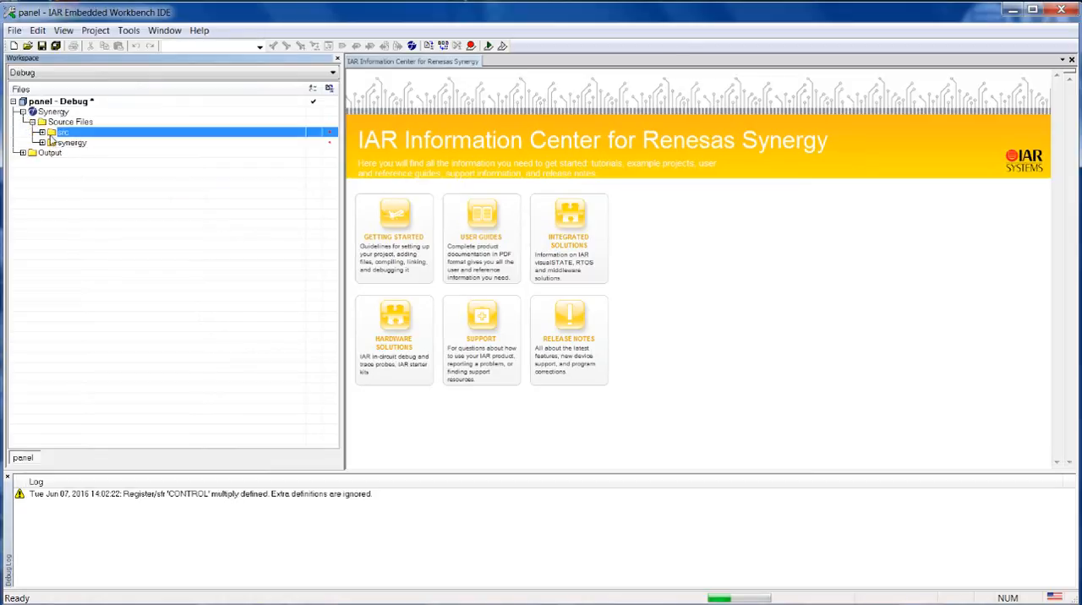
{"action": "right_click", "coordinate": [61, 134]}
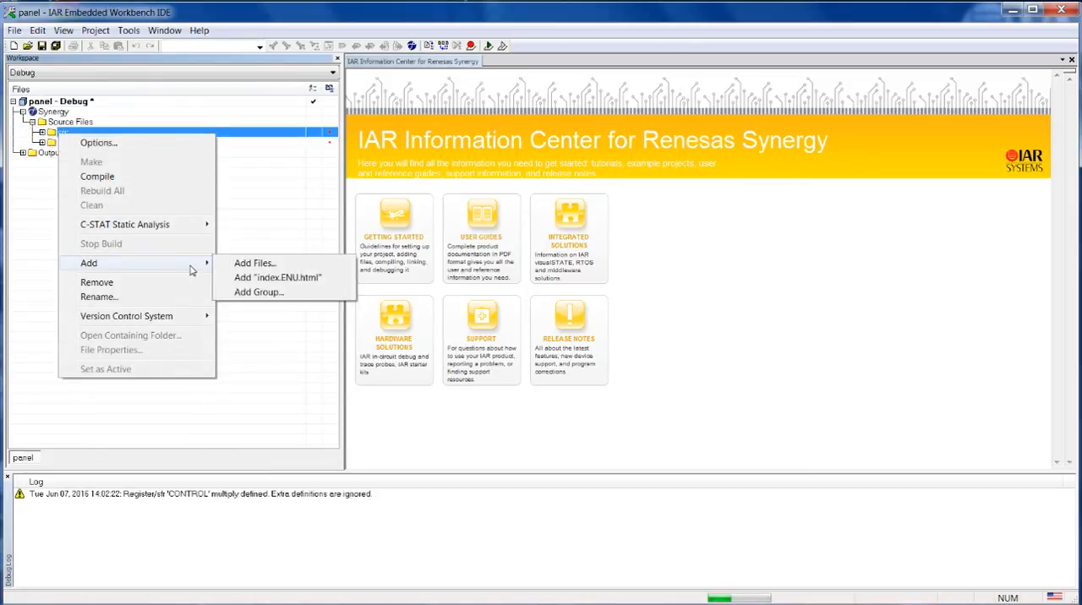
{"action": "mouse_move", "coordinate": [254, 263]}
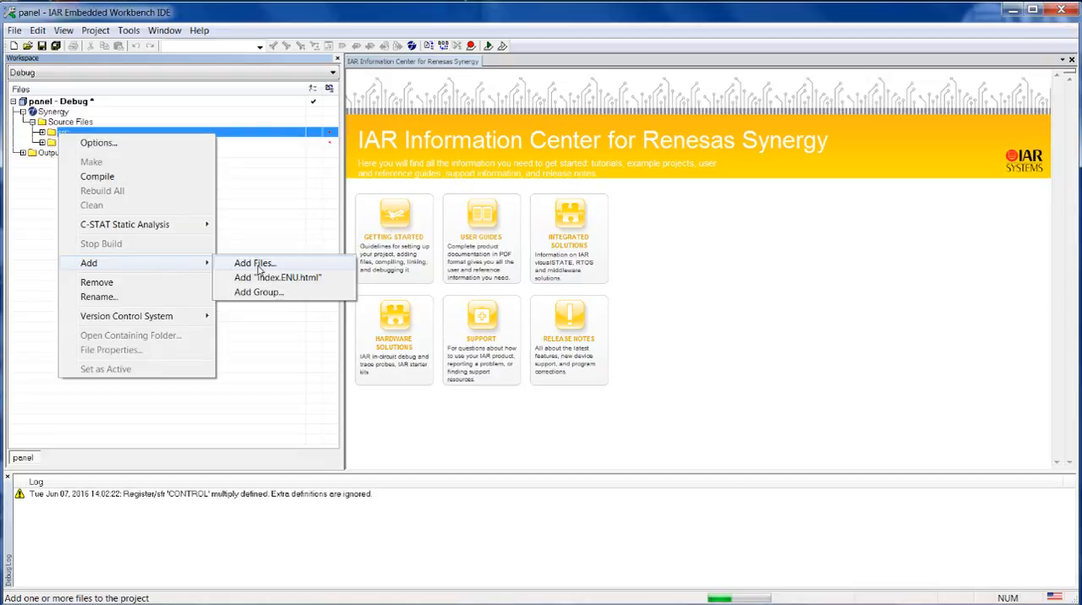
{"action": "left_click", "coordinate": [250, 264]}
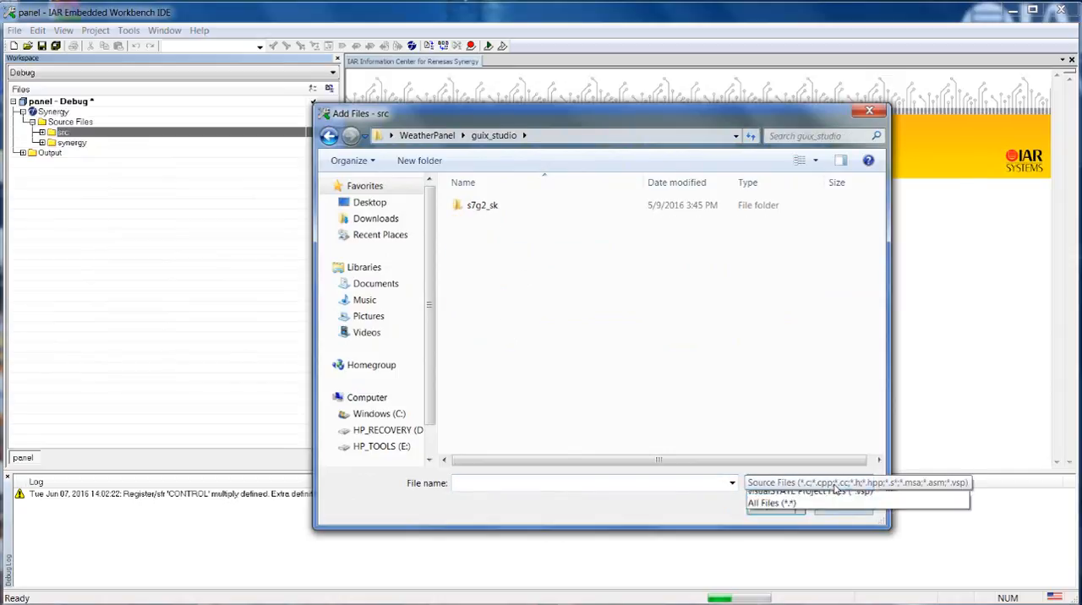
{"action": "left_click", "coordinate": [771, 504]}
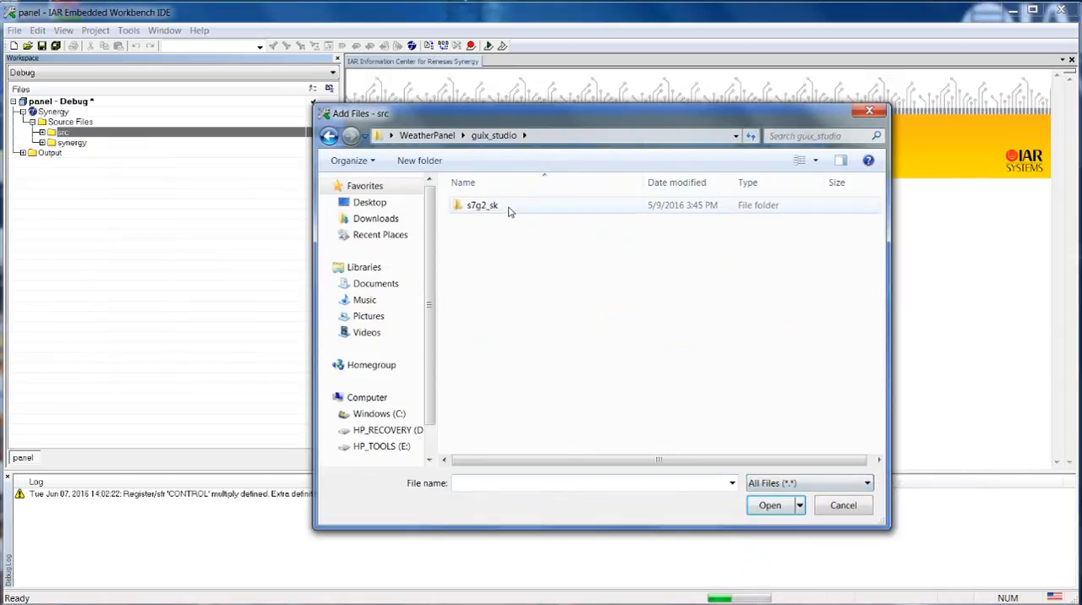
{"action": "double_click", "coordinate": [477, 204]}
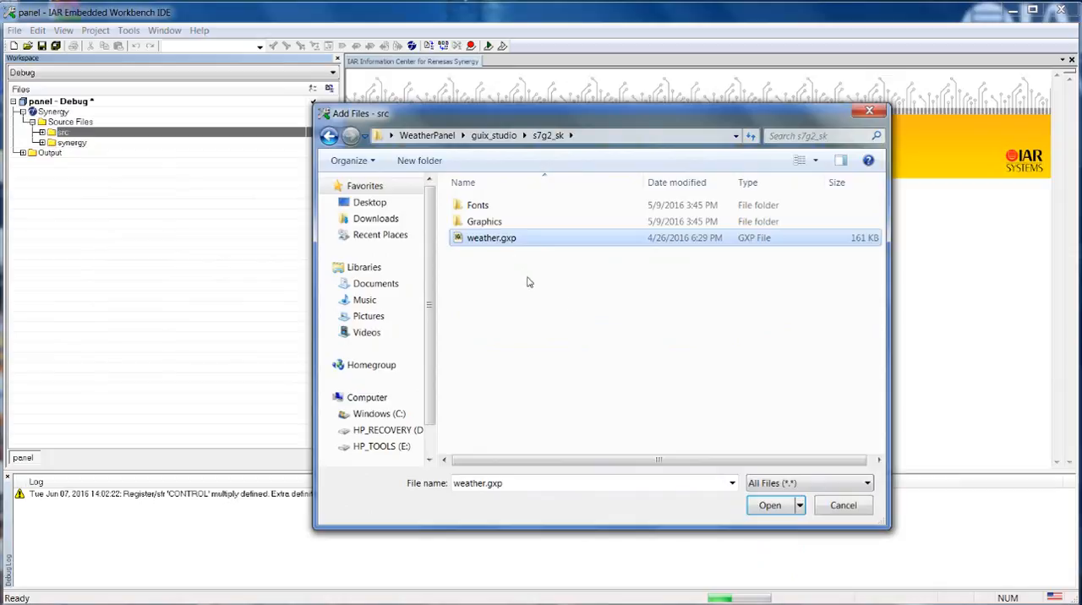
{"action": "left_click", "coordinate": [769, 505]}
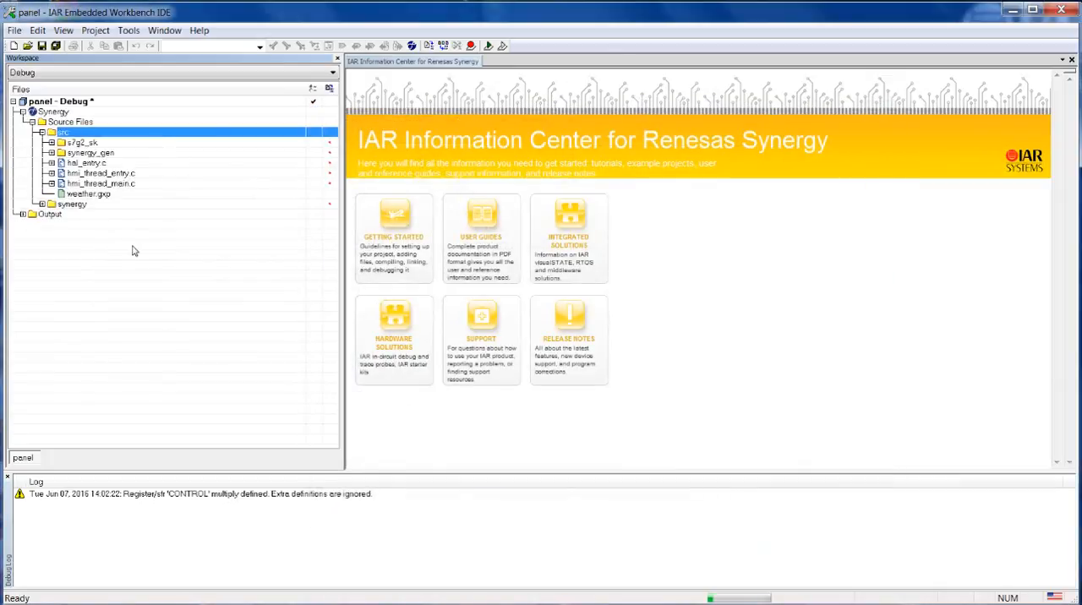
Open weather.gxp in GUIX Studio, choose IAR as toolchain, and generate all output files.
{"action": "left_click", "coordinate": [88, 196]}
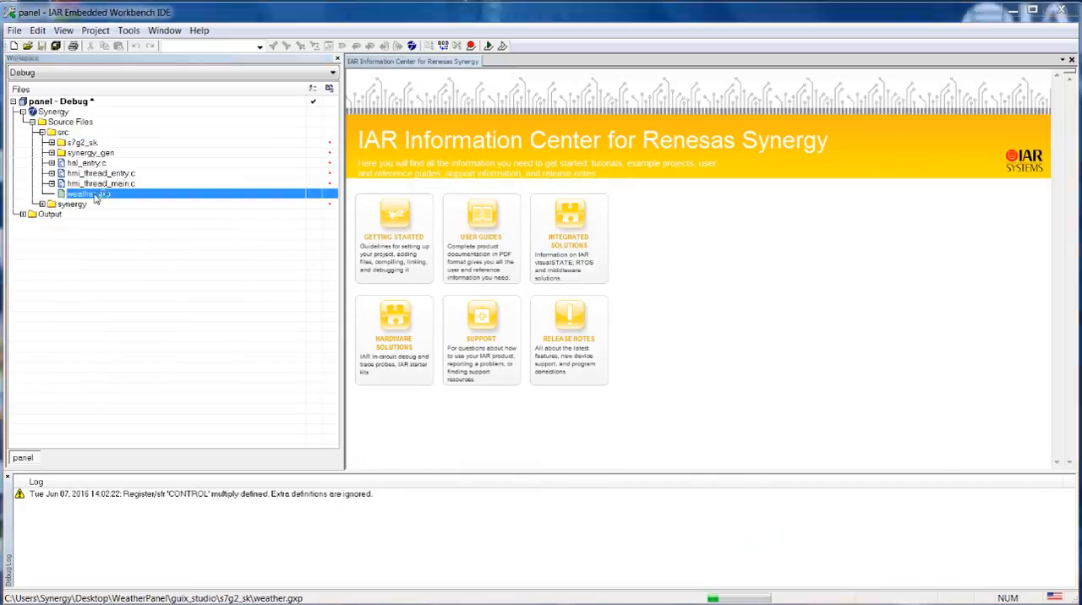
{"action": "double_click", "coordinate": [82, 196]}
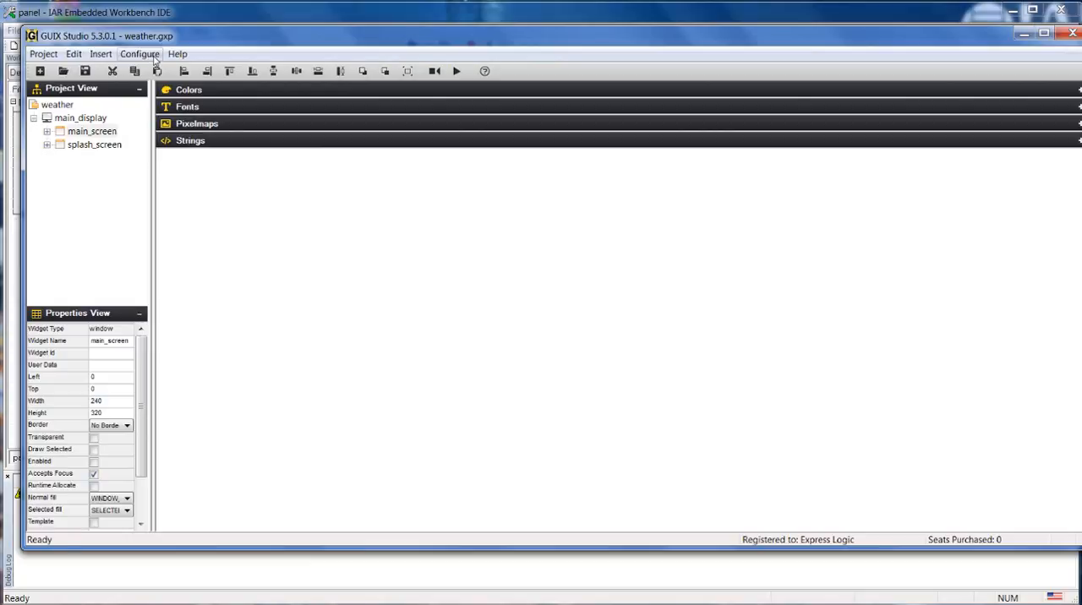
{"action": "left_click", "coordinate": [141, 54]}
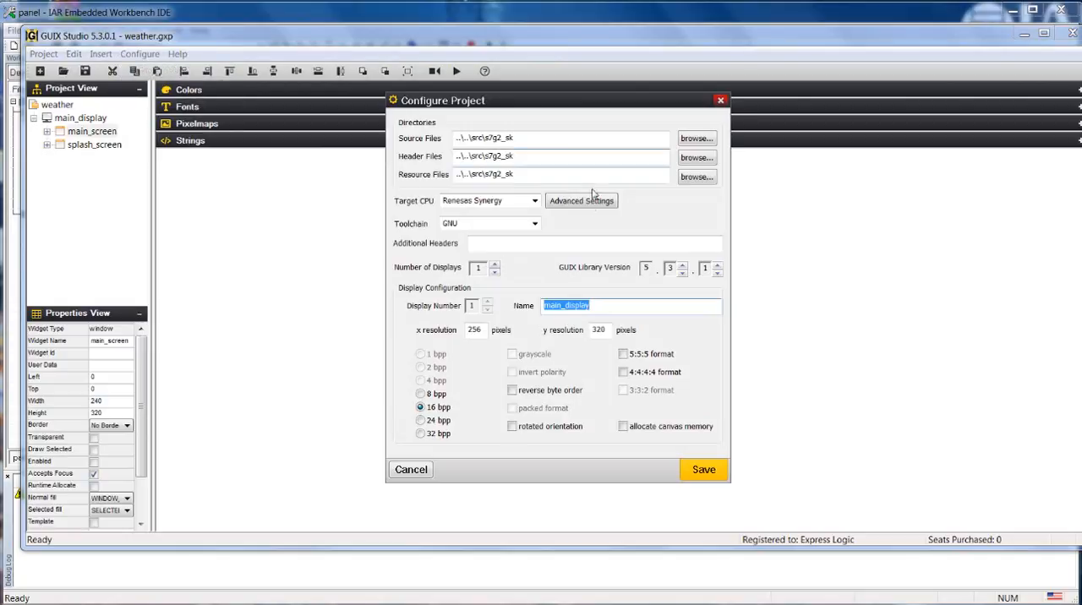
{"action": "left_click", "coordinate": [528, 223]}
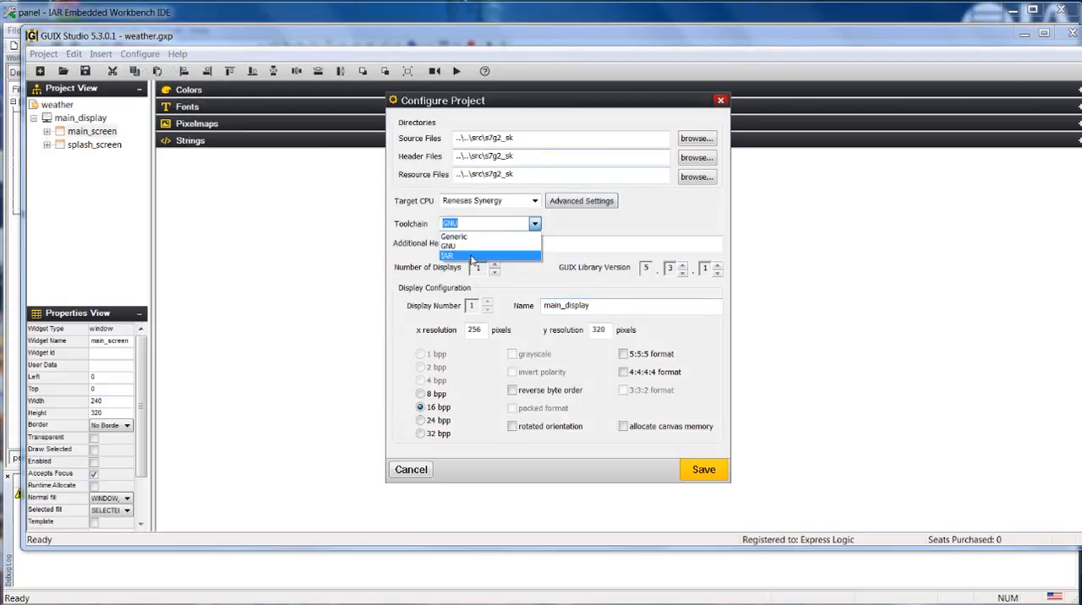
{"action": "left_click", "coordinate": [703, 471]}
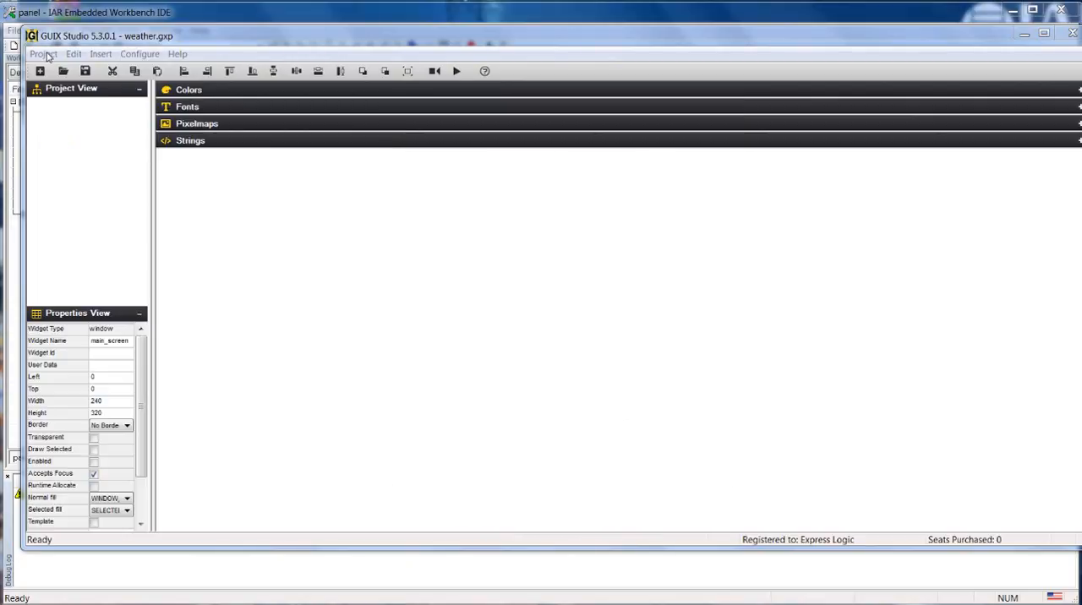
{"action": "left_click", "coordinate": [44, 58]}
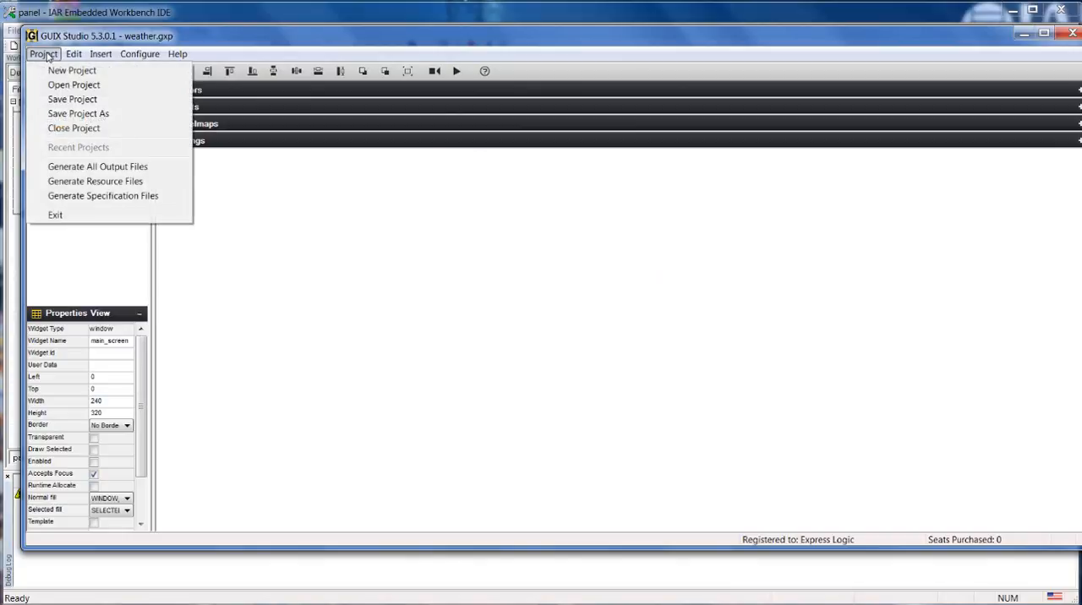
{"action": "left_click", "coordinate": [95, 181]}
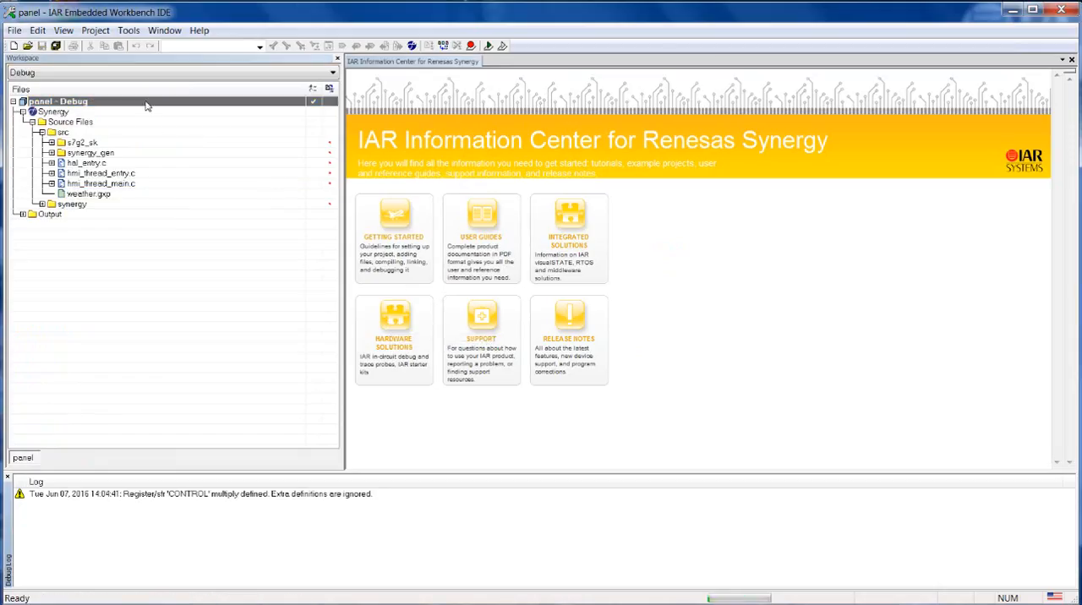
Select the panel - Debug project to build it with Make.
{"action": "left_click", "coordinate": [109, 31]}
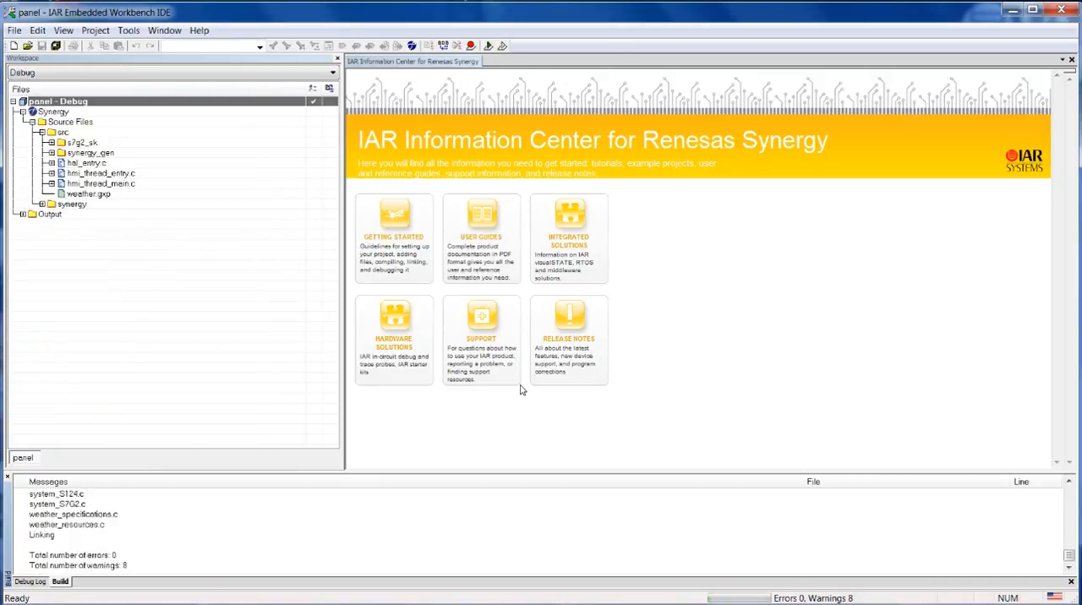
{"action": "mouse_move", "coordinate": [226, 523]}
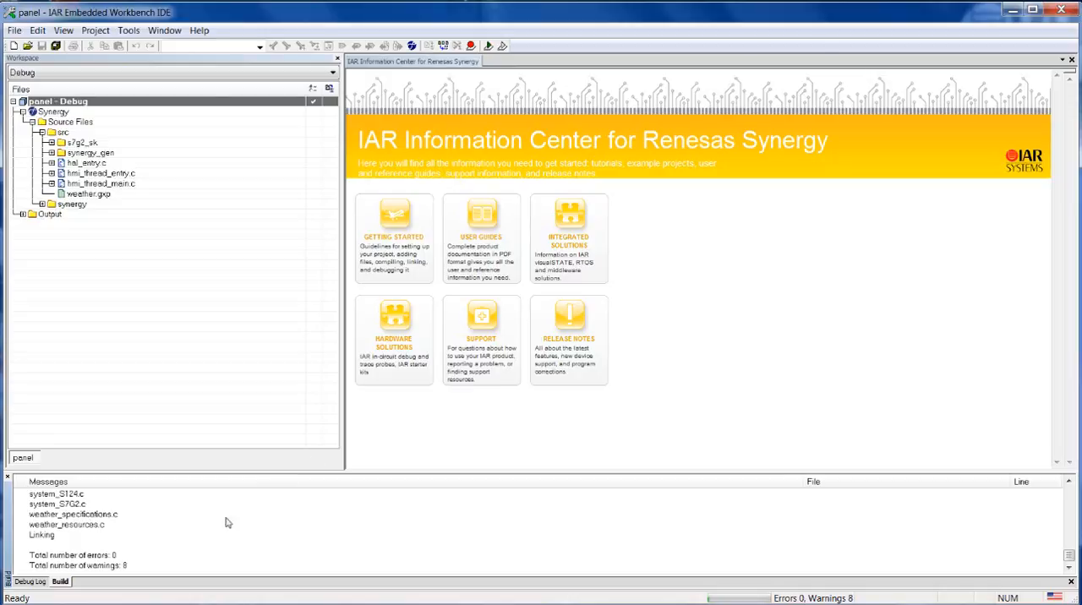
{"action": "mouse_move", "coordinate": [362, 283]}
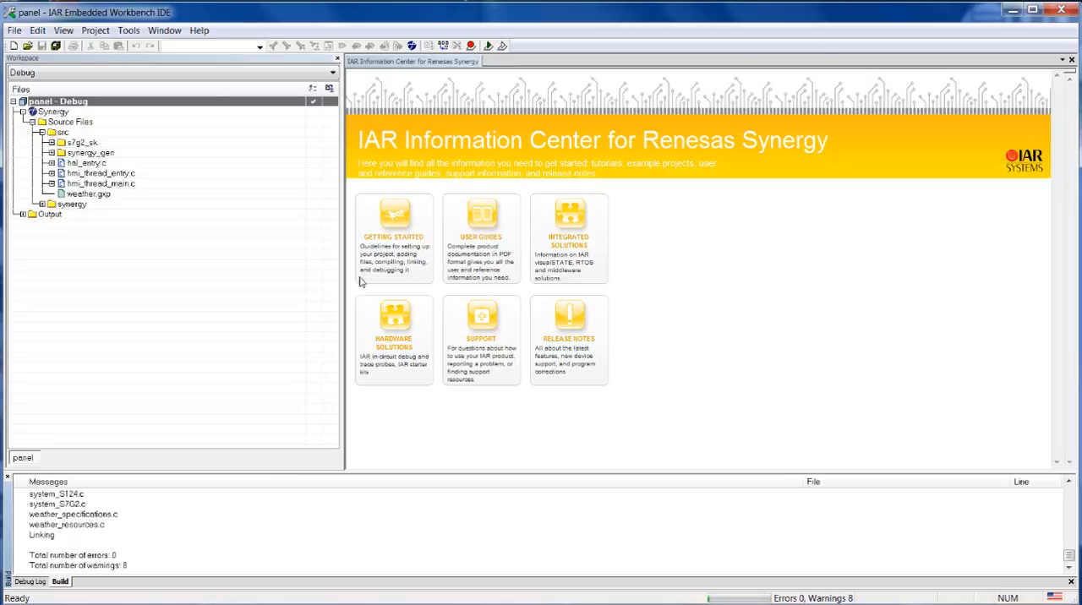
{"action": "mouse_move", "coordinate": [223, 164]}
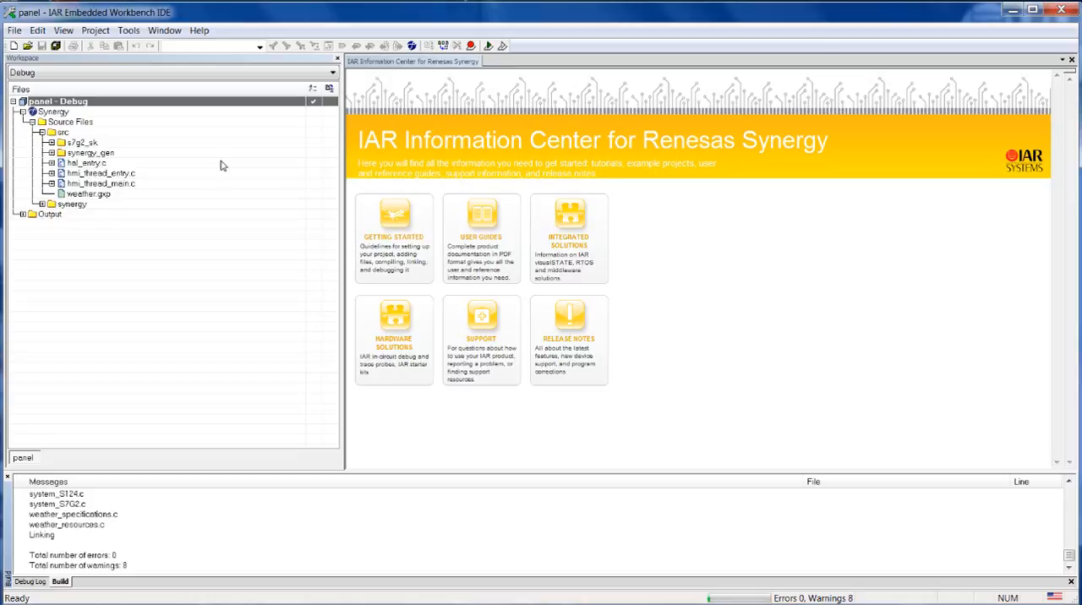